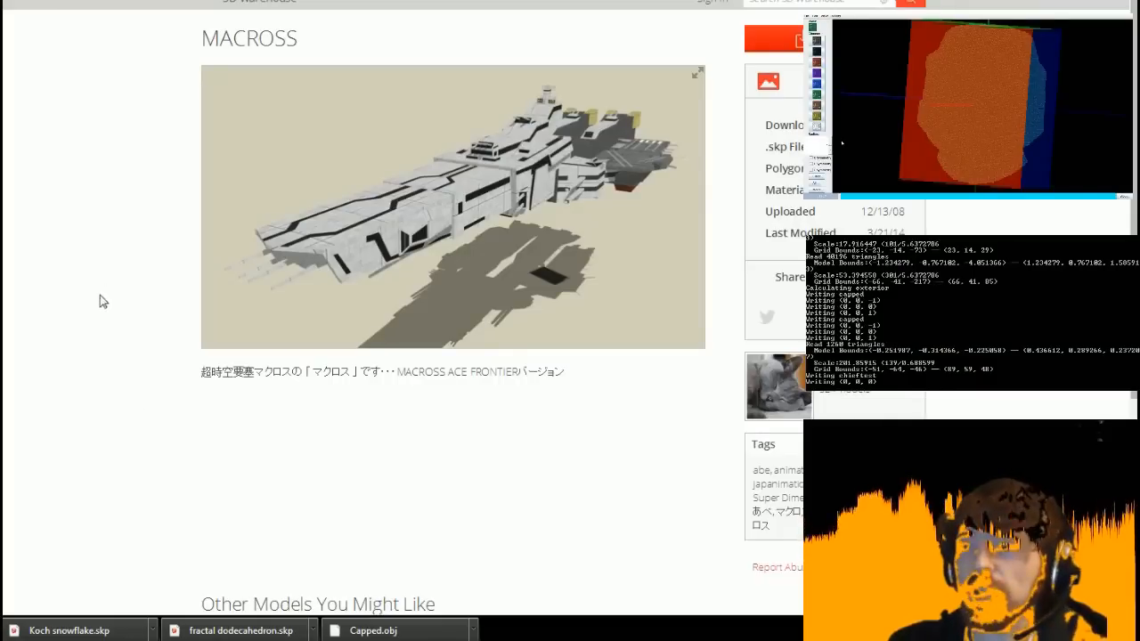
mouse_move(526, 423)
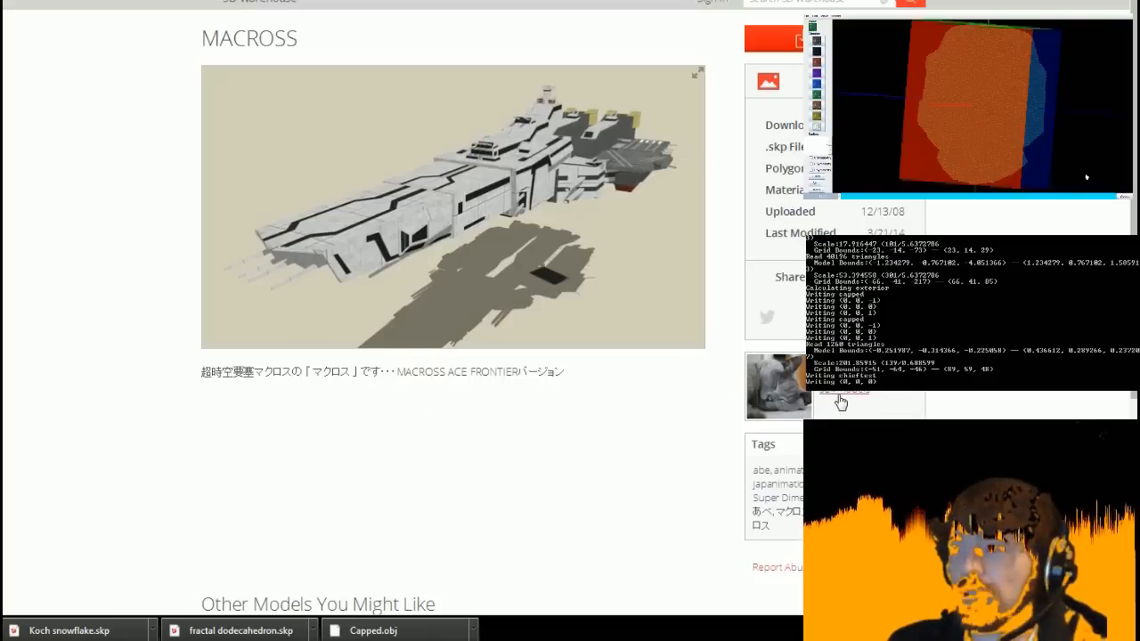
- Scroll the creator's author page to browse their 299 uploaded models
scroll(down, 3)
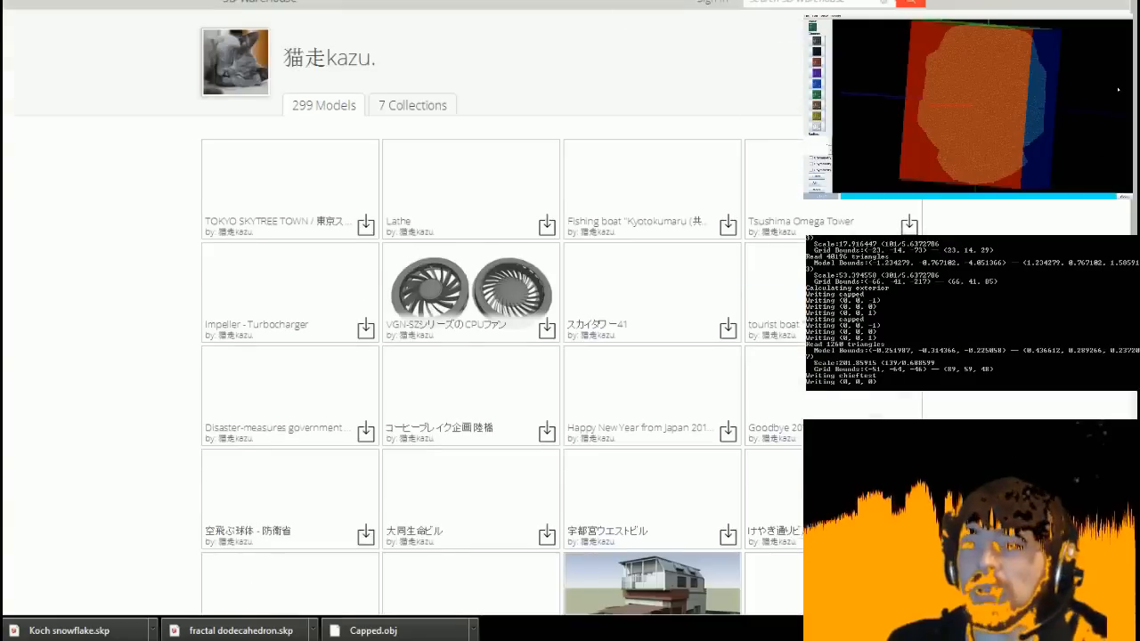
scroll(down, 3)
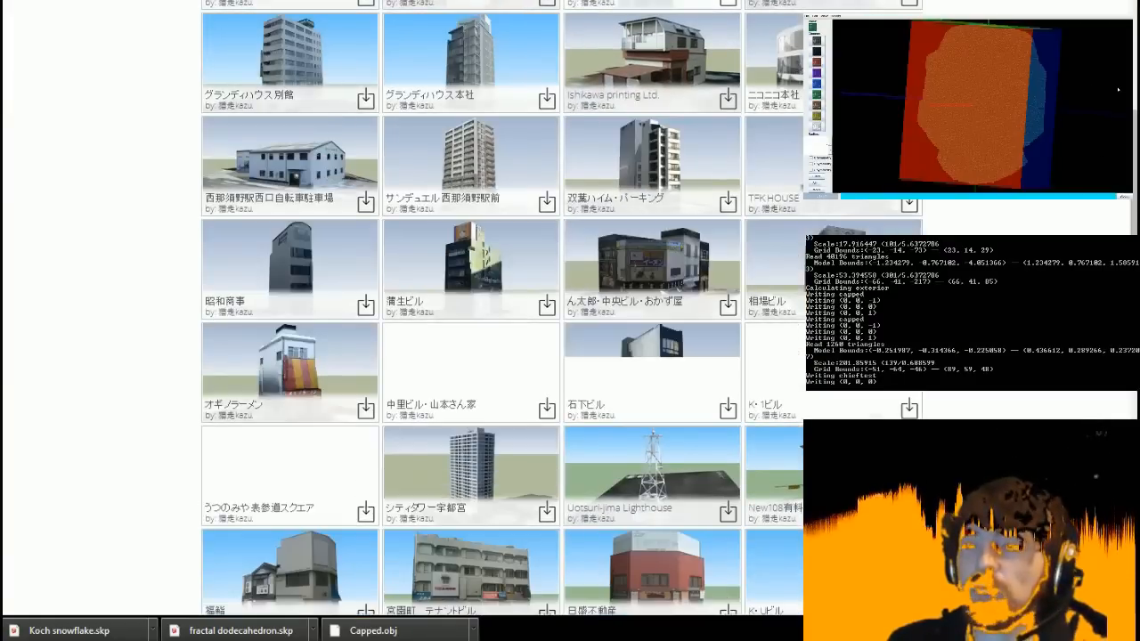
scroll(down, 3)
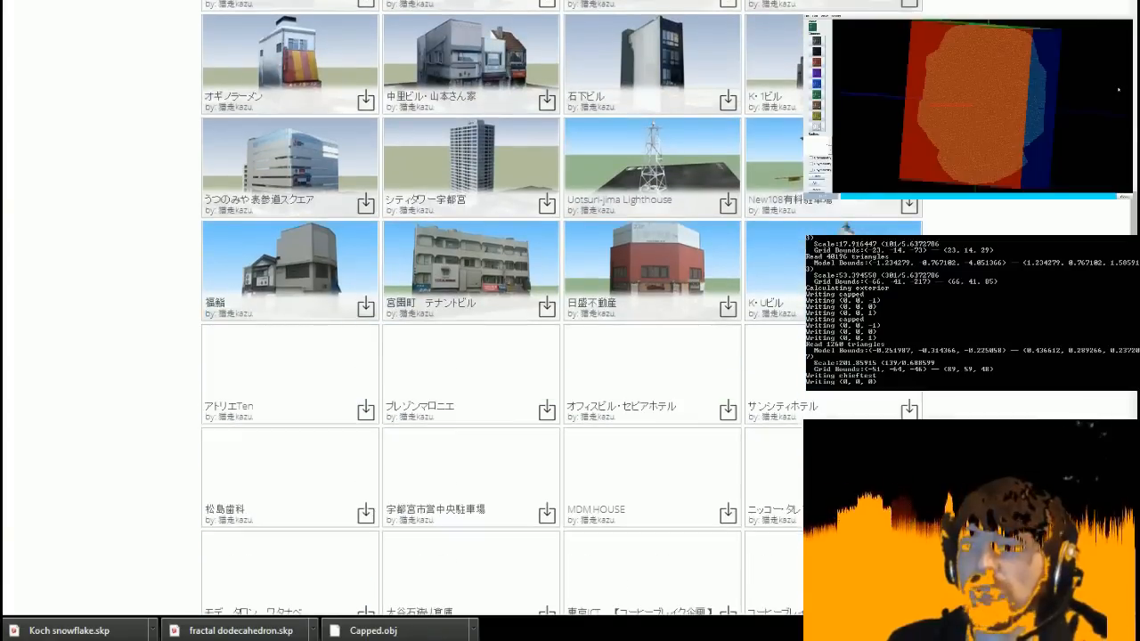
scroll(down, 3)
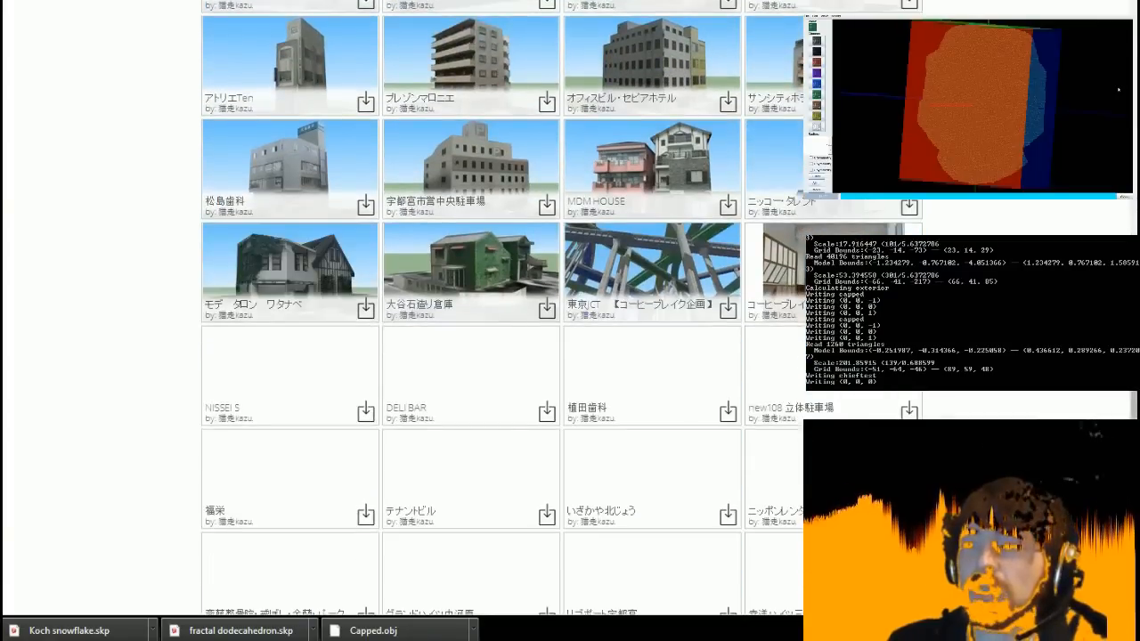
scroll(down, 3)
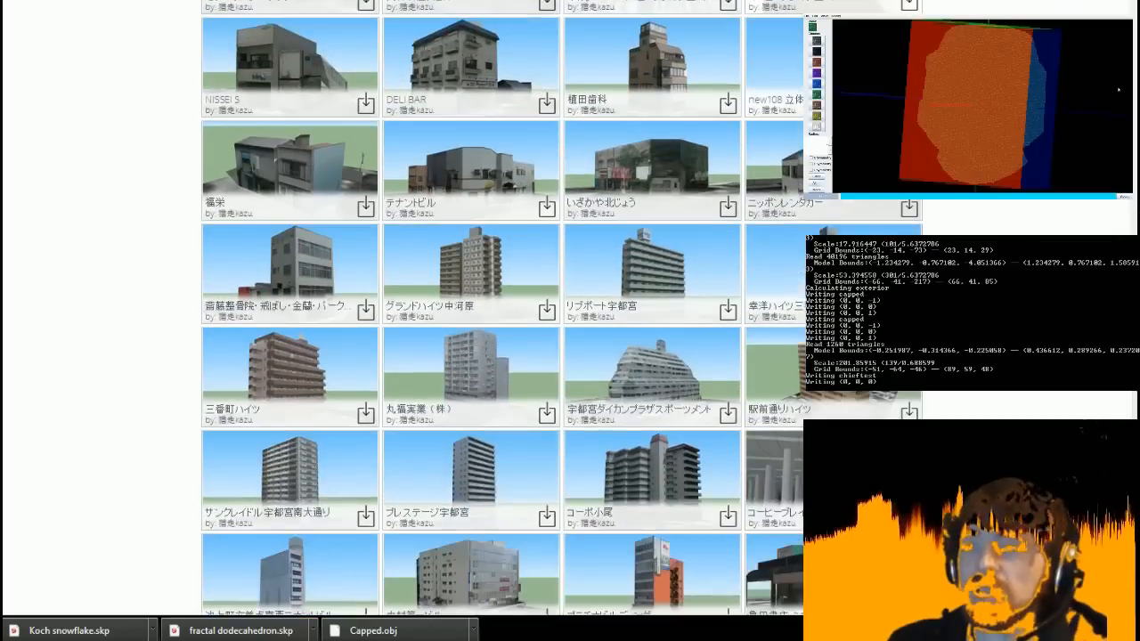
scroll(down, 3)
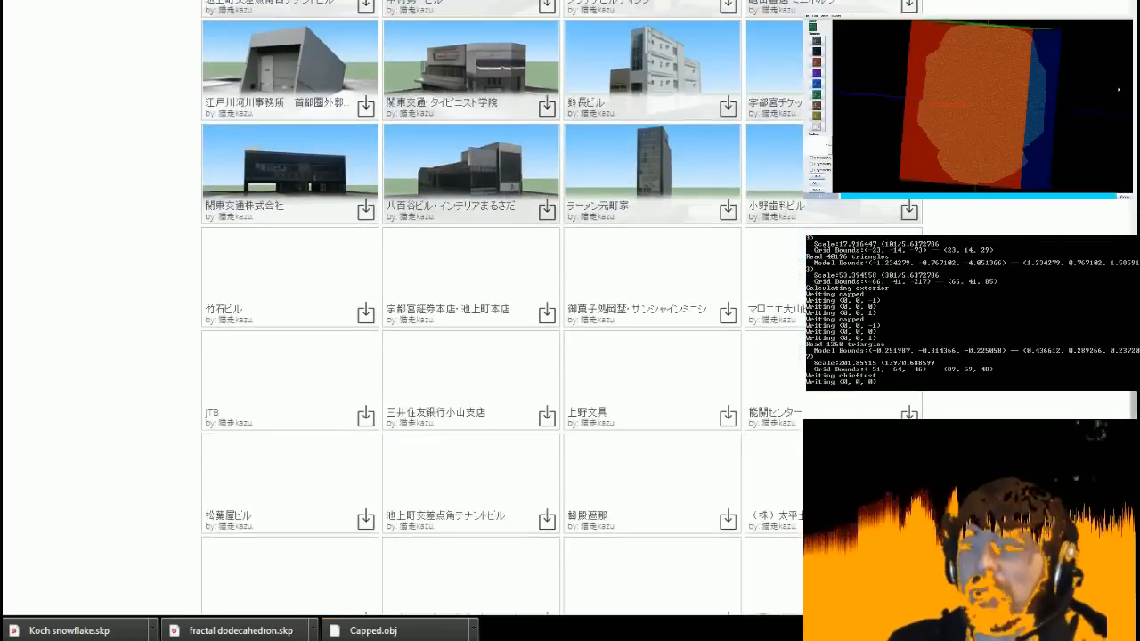
scroll(down, 3)
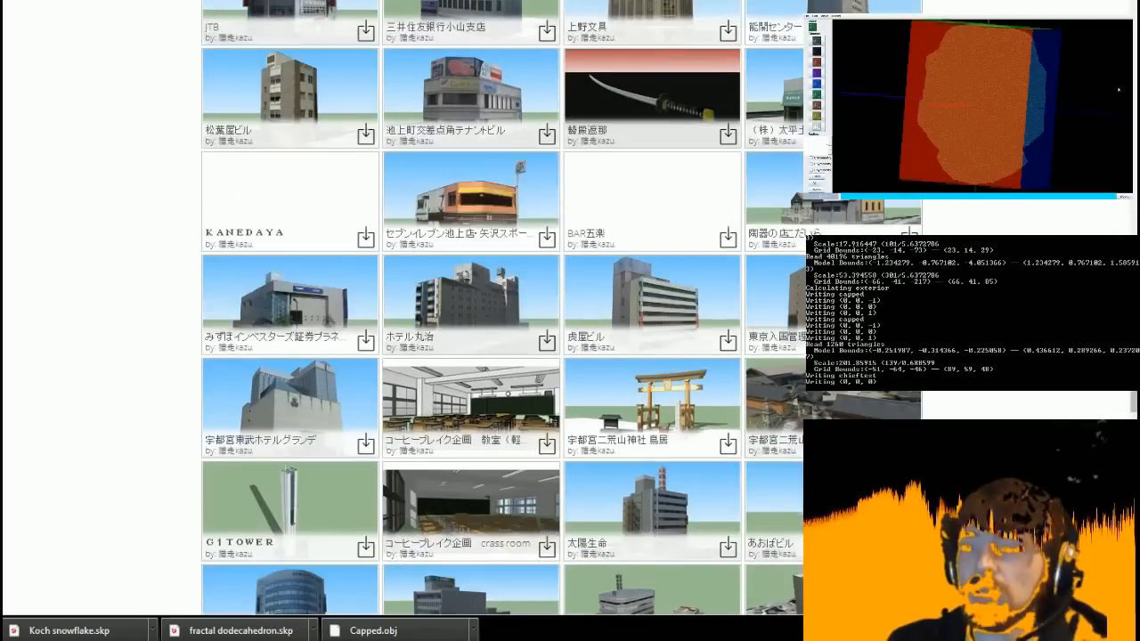
scroll(down, 3)
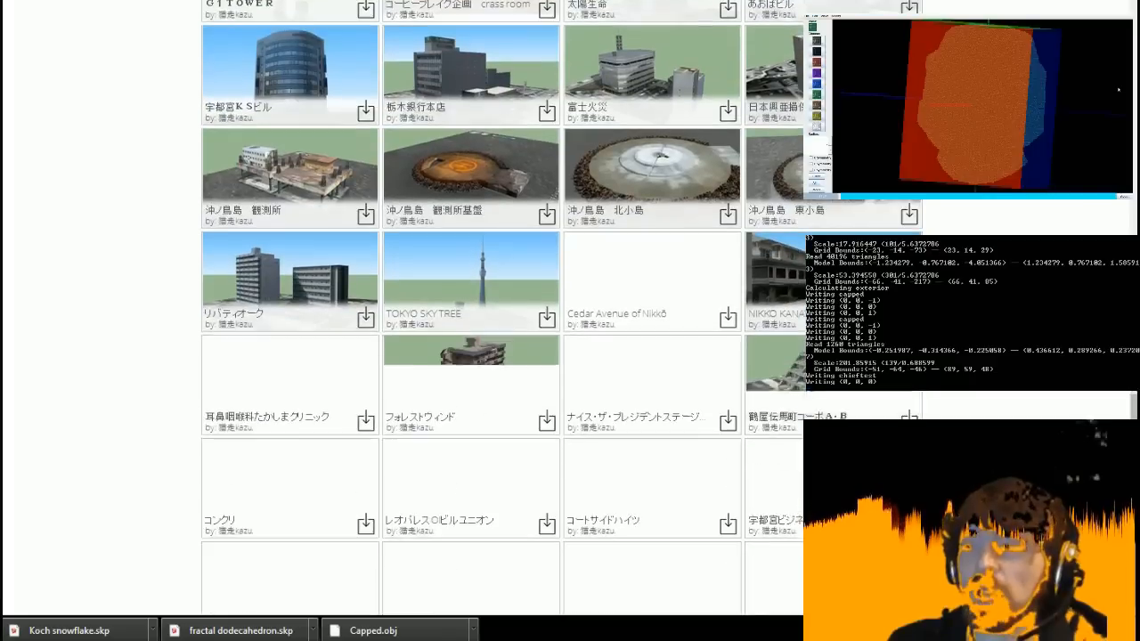
scroll(down, 3)
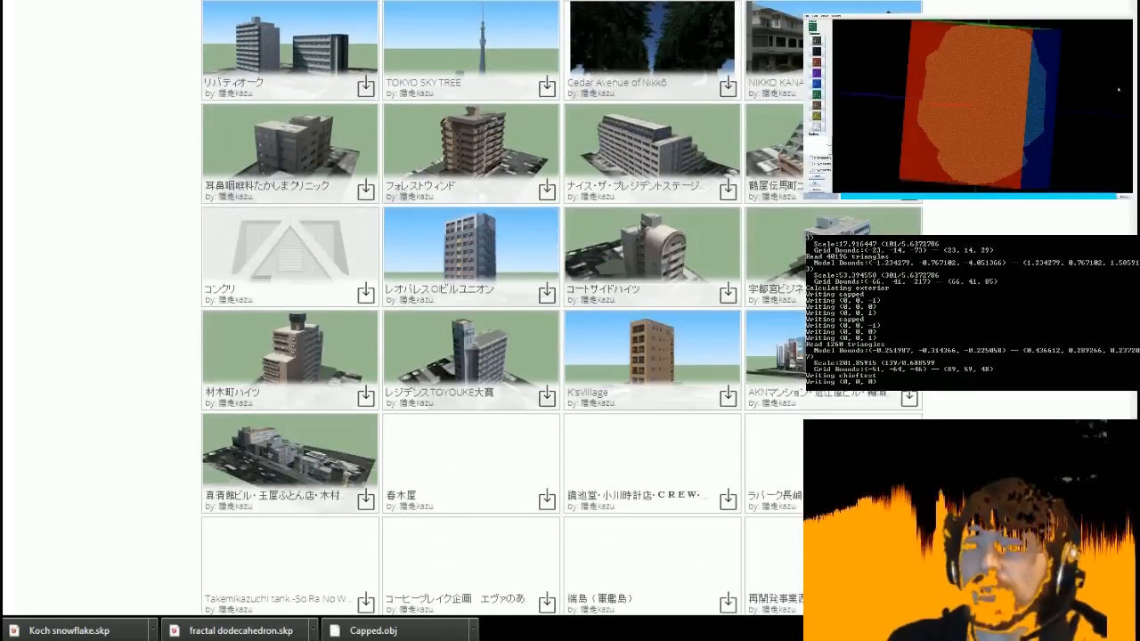
scroll(down, 3)
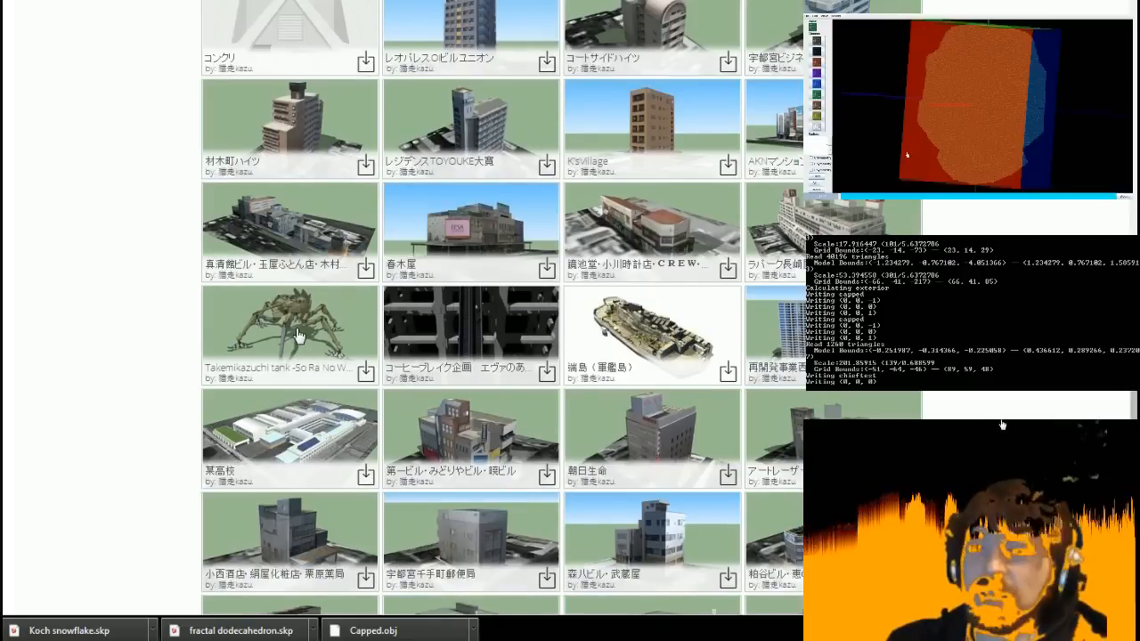
scroll(down, 3)
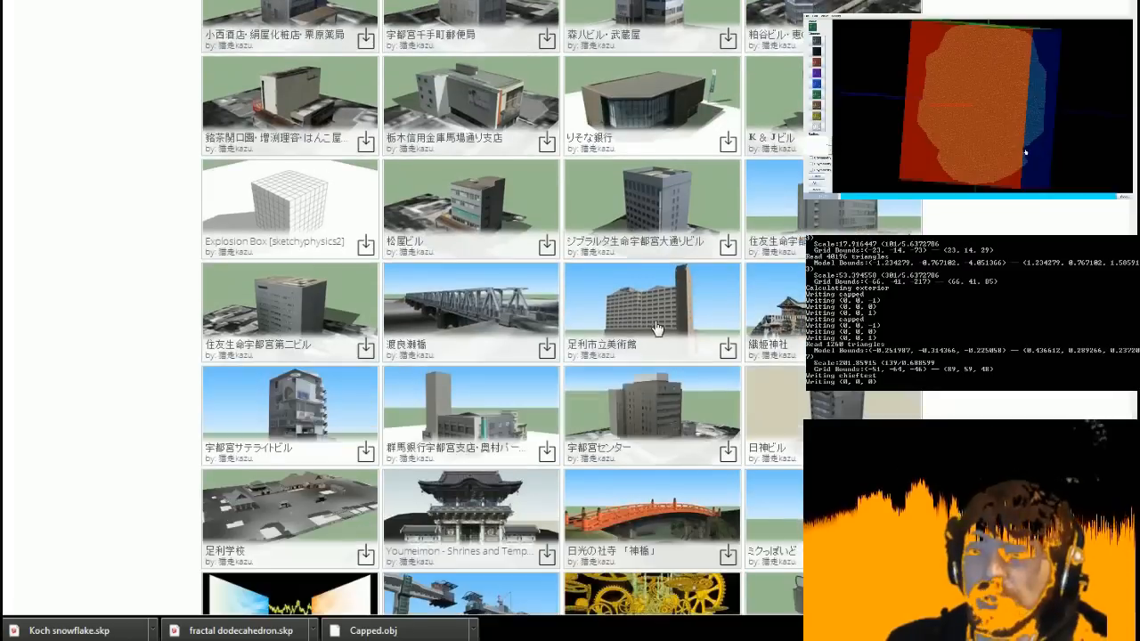
scroll(down, 3)
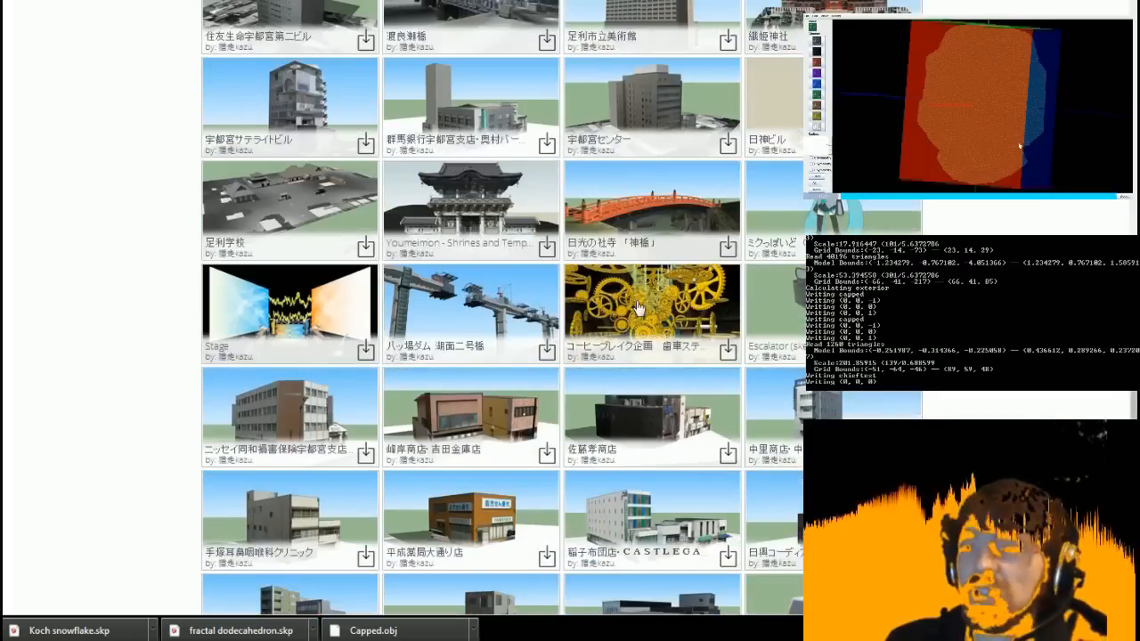
scroll(down, 3)
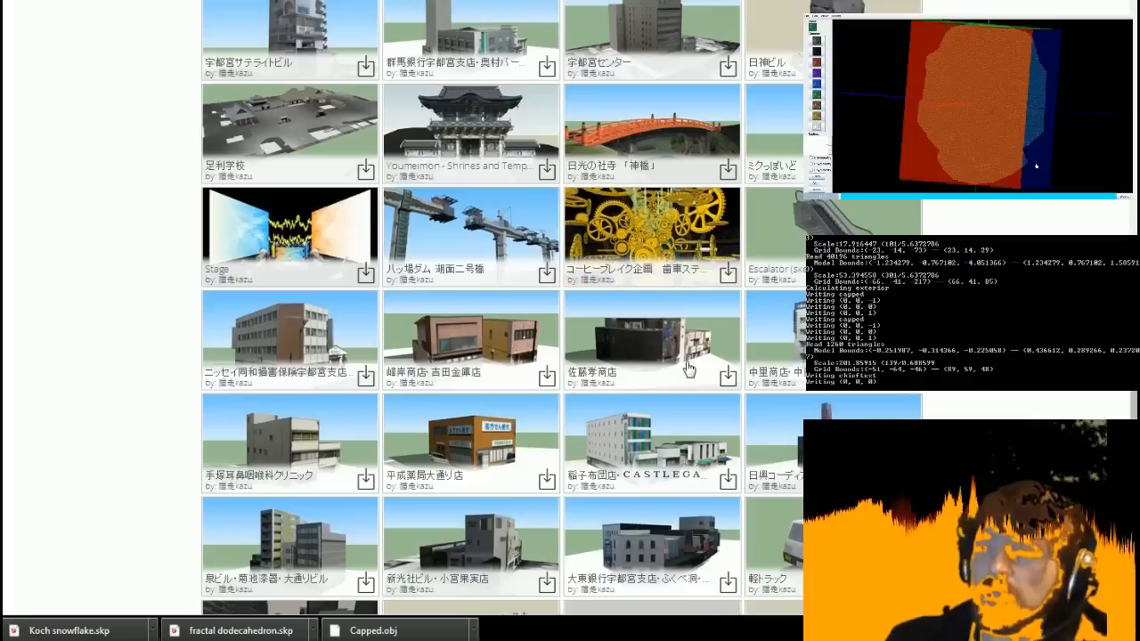
scroll(down, 3)
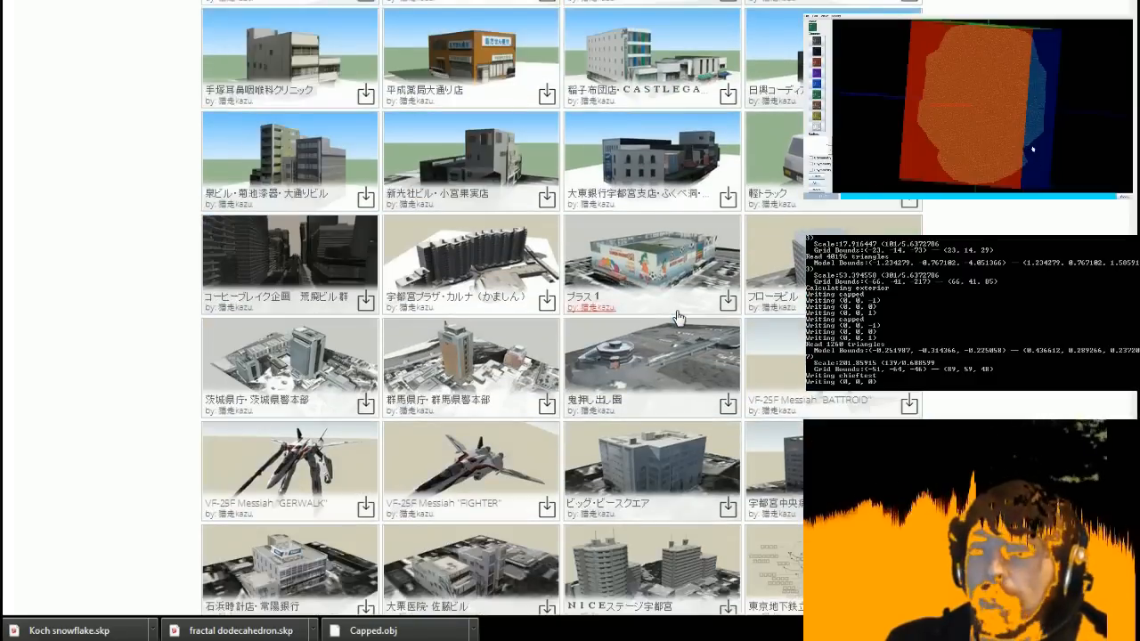
scroll(down, 3)
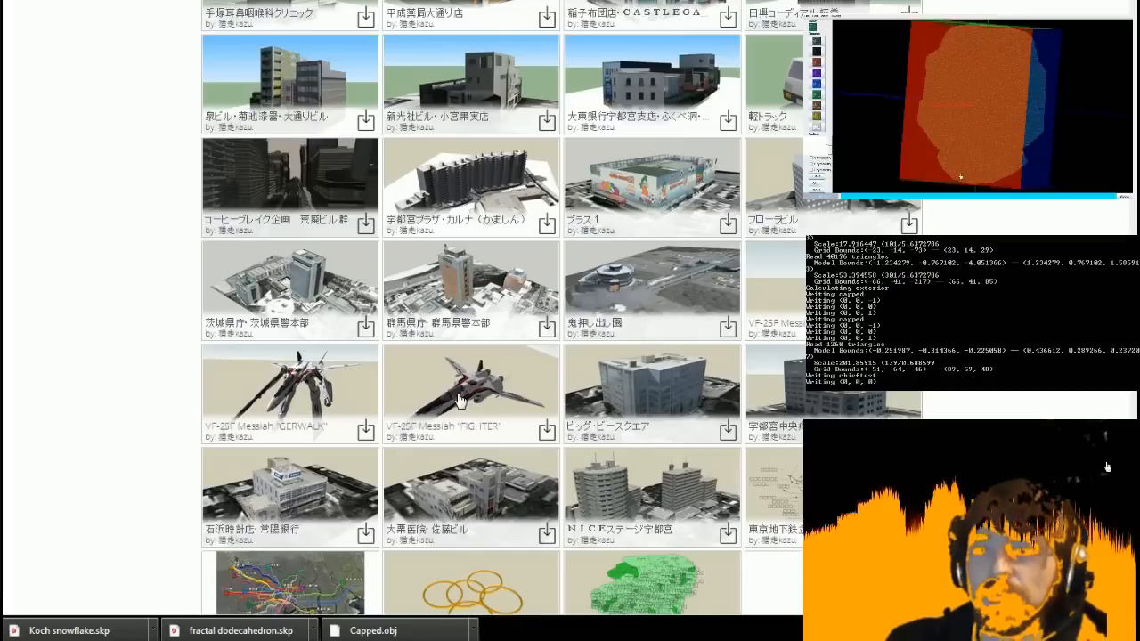
scroll(down, 3)
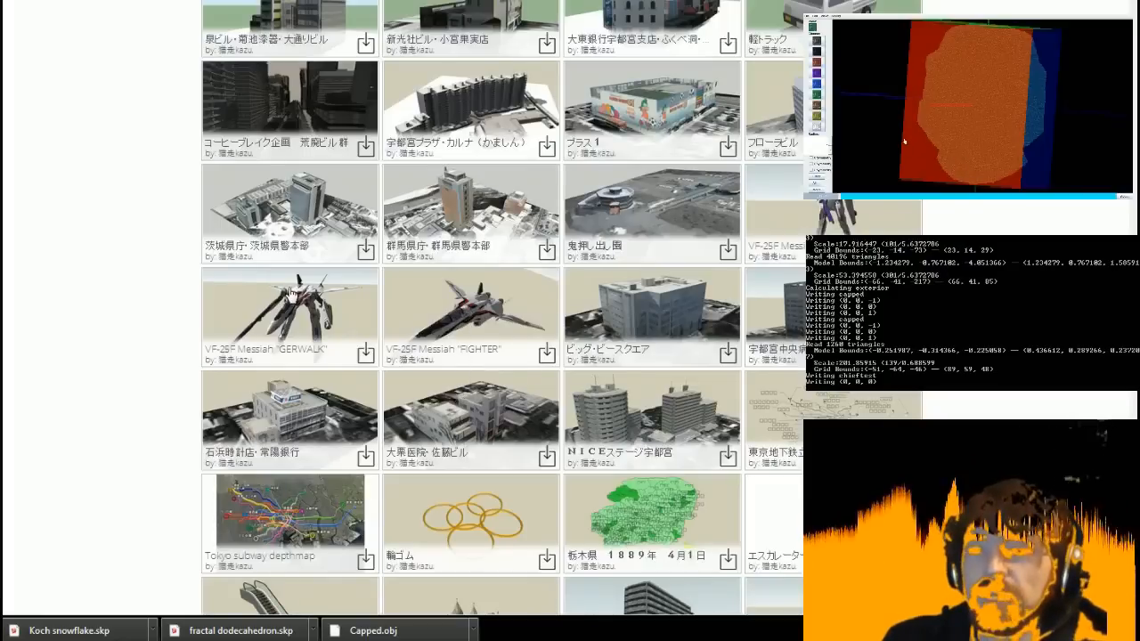
scroll(down, 3)
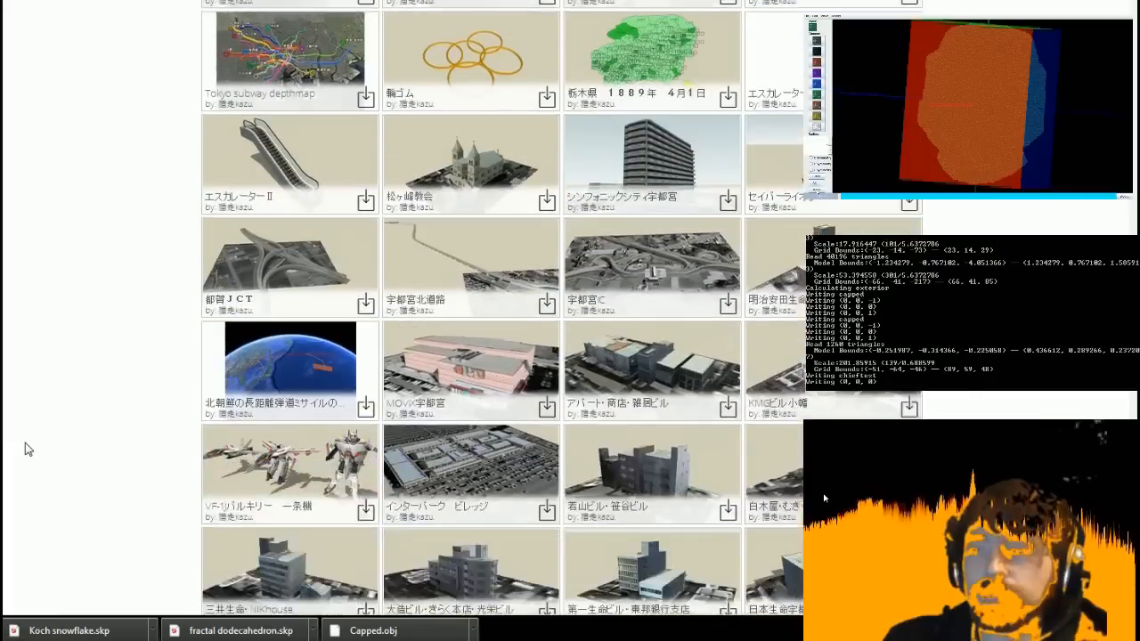
scroll(down, 3)
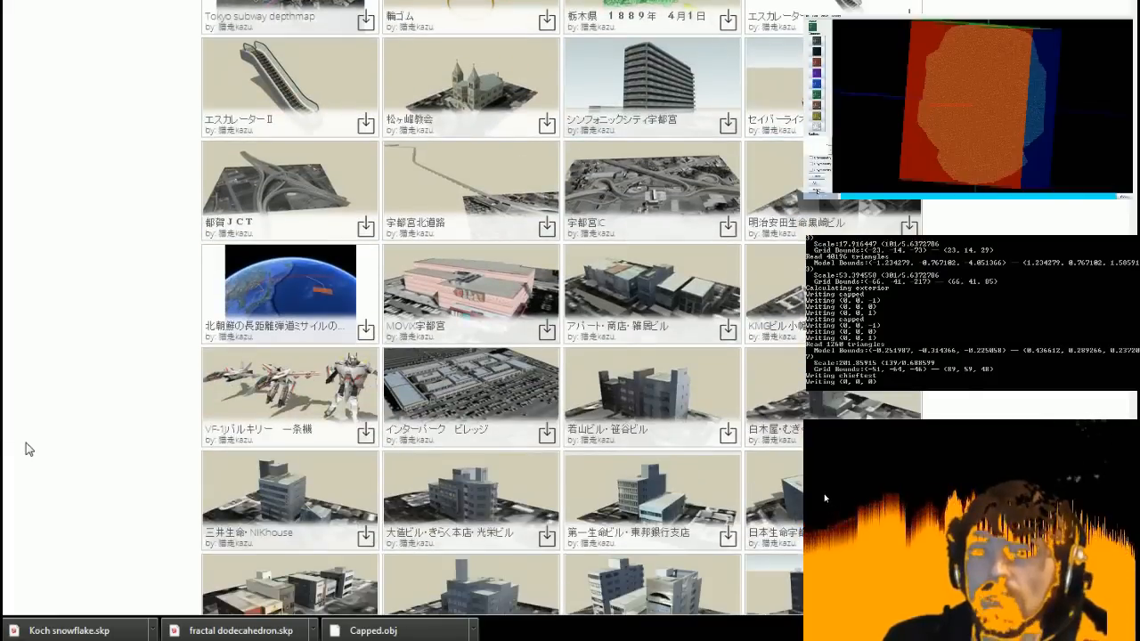
scroll(down, 3)
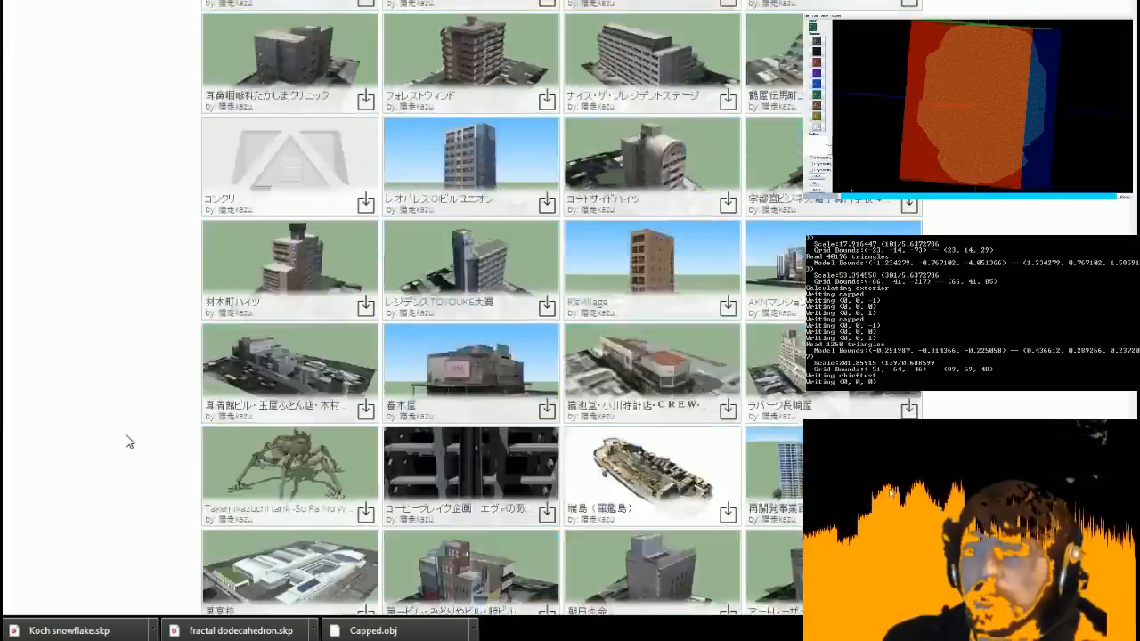
scroll(down, 3)
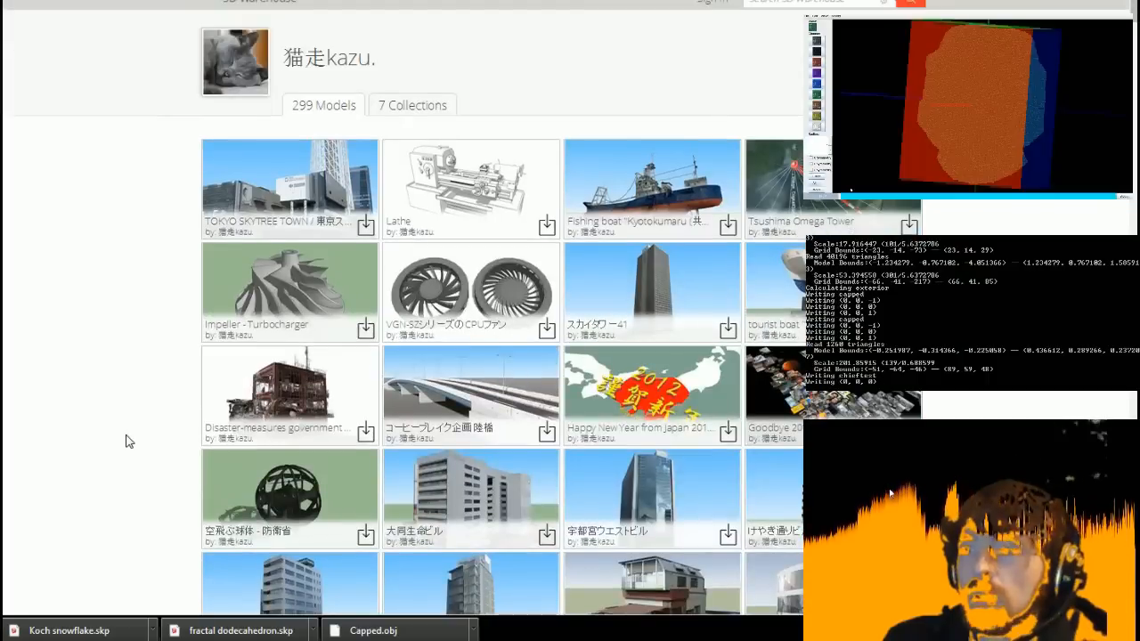
mouse_move(658, 211)
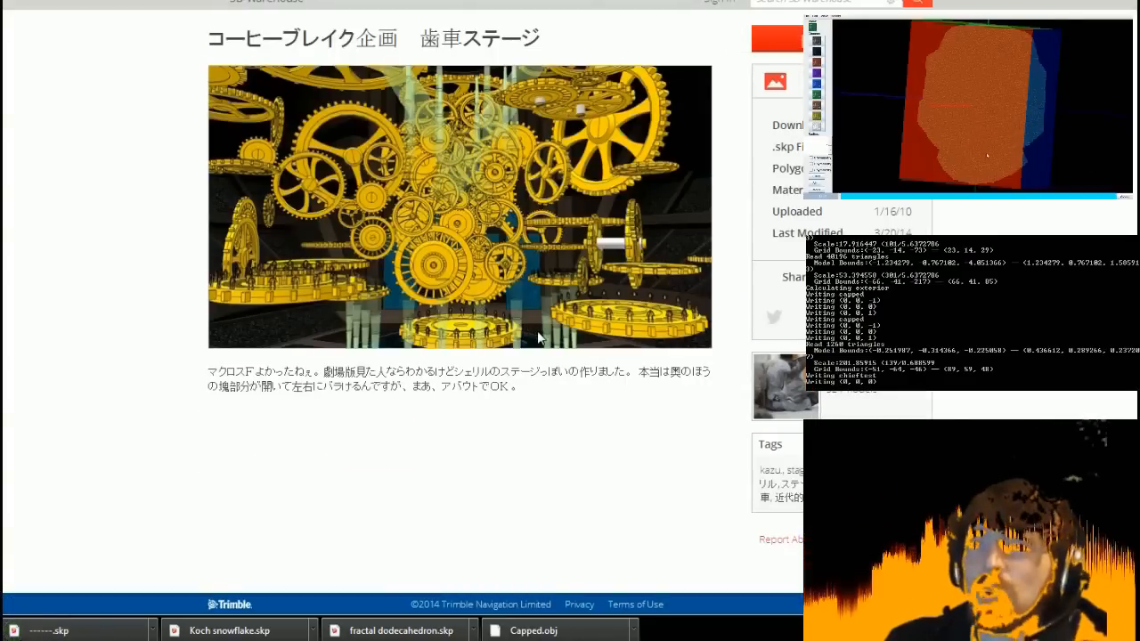
mouse_move(532, 398)
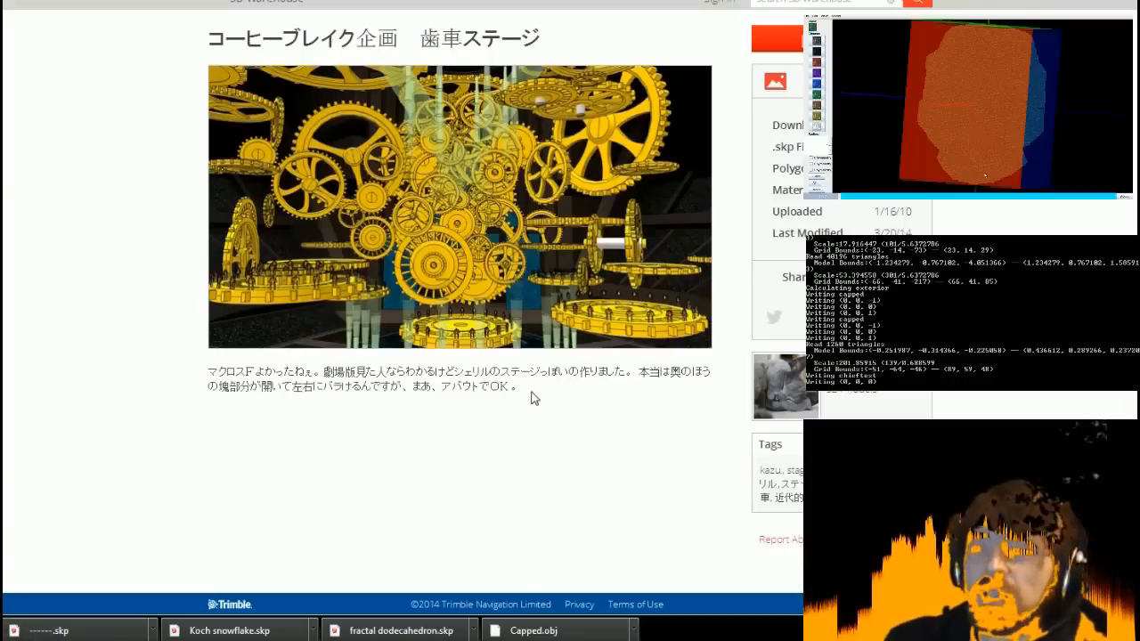
- Select the gear stage model's Japanese description text for translation
drag(318, 386, 516, 386)
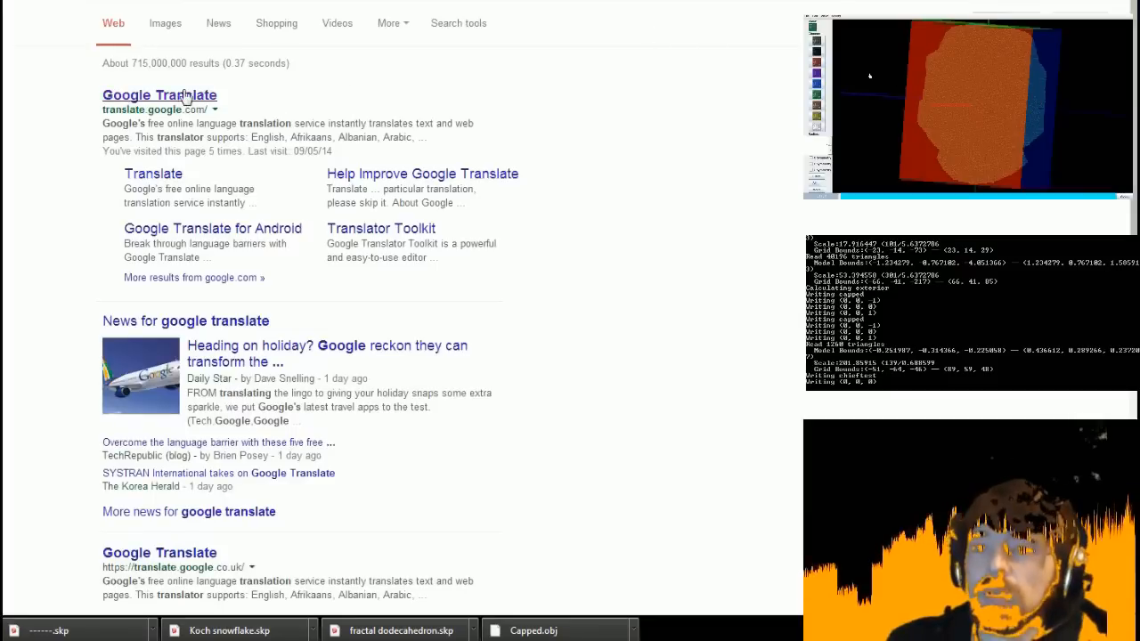
- Go to the Google Translate site from the 'google translate' search results
click(158, 95)
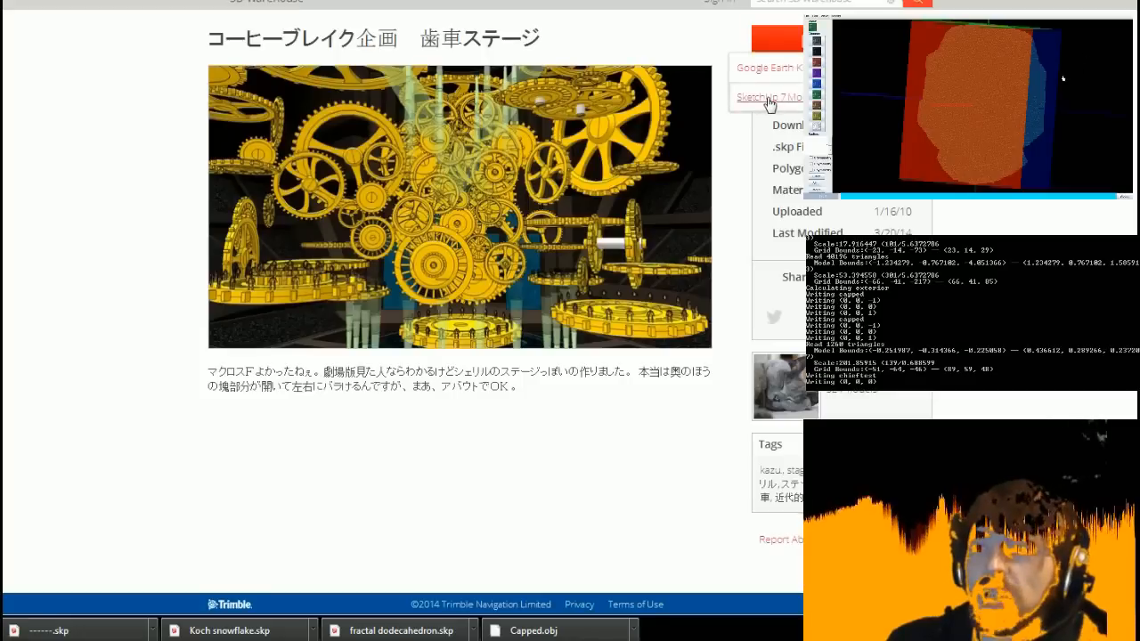
- Download the gear stage, the VF-25F fighter as KMZ, and the MACROSS ship as SketchUp
click(768, 97)
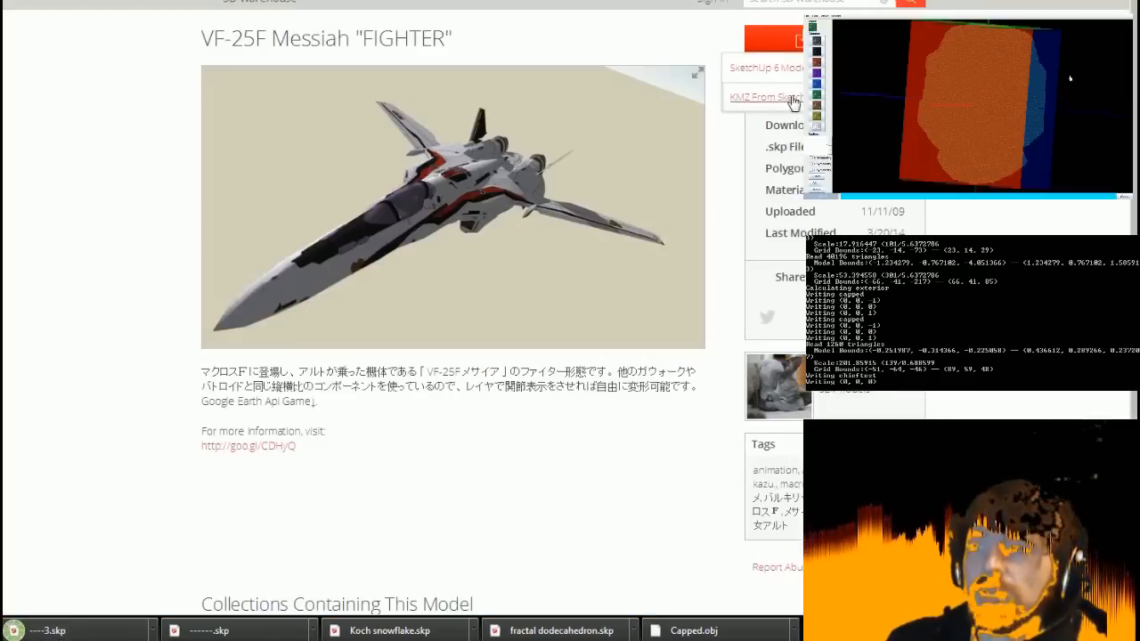
click(763, 96)
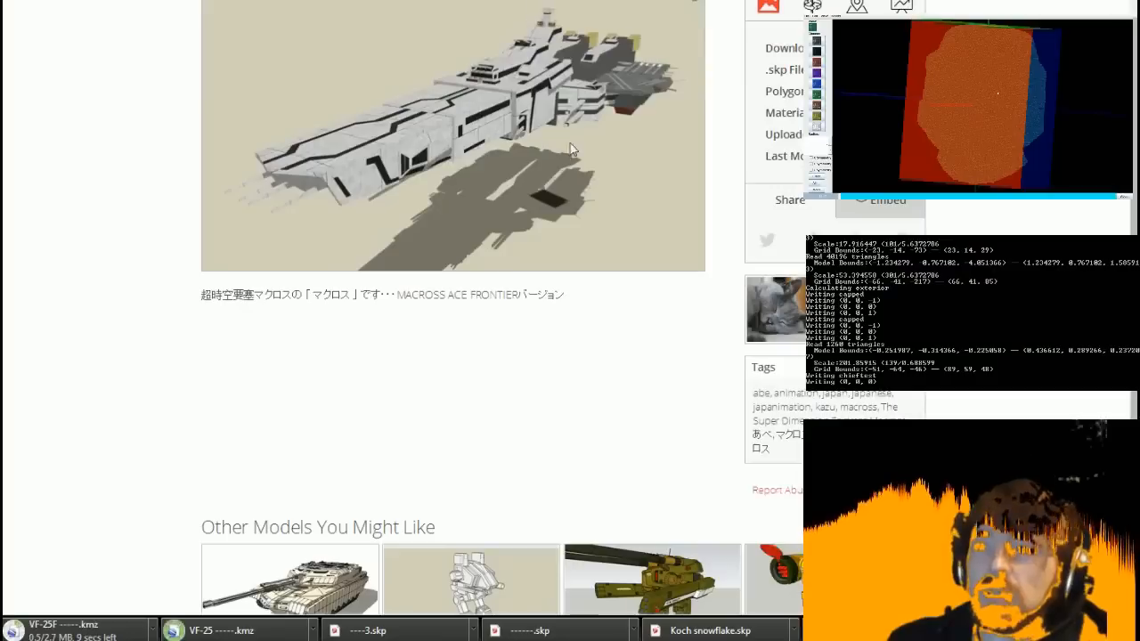
mouse_move(692, 136)
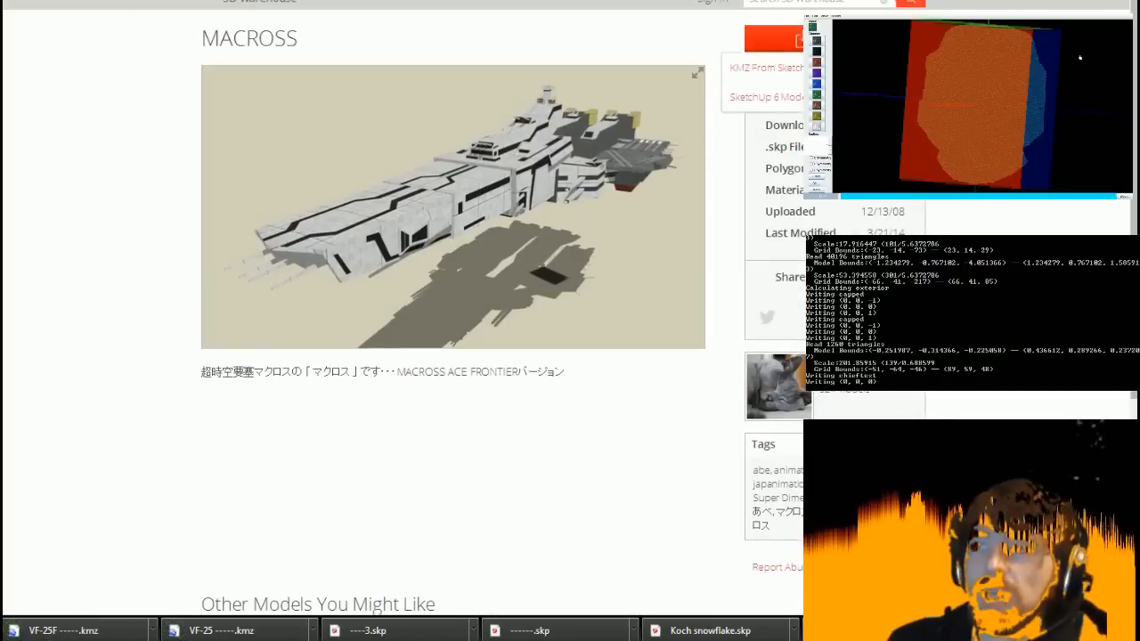
mouse_move(600, 470)
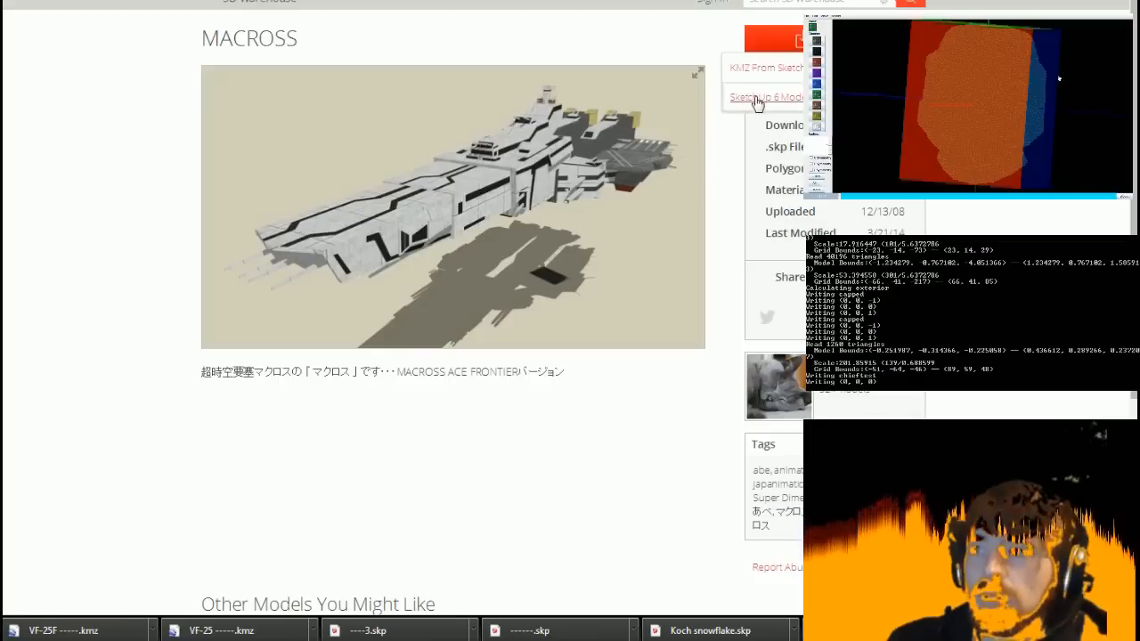
click(767, 96)
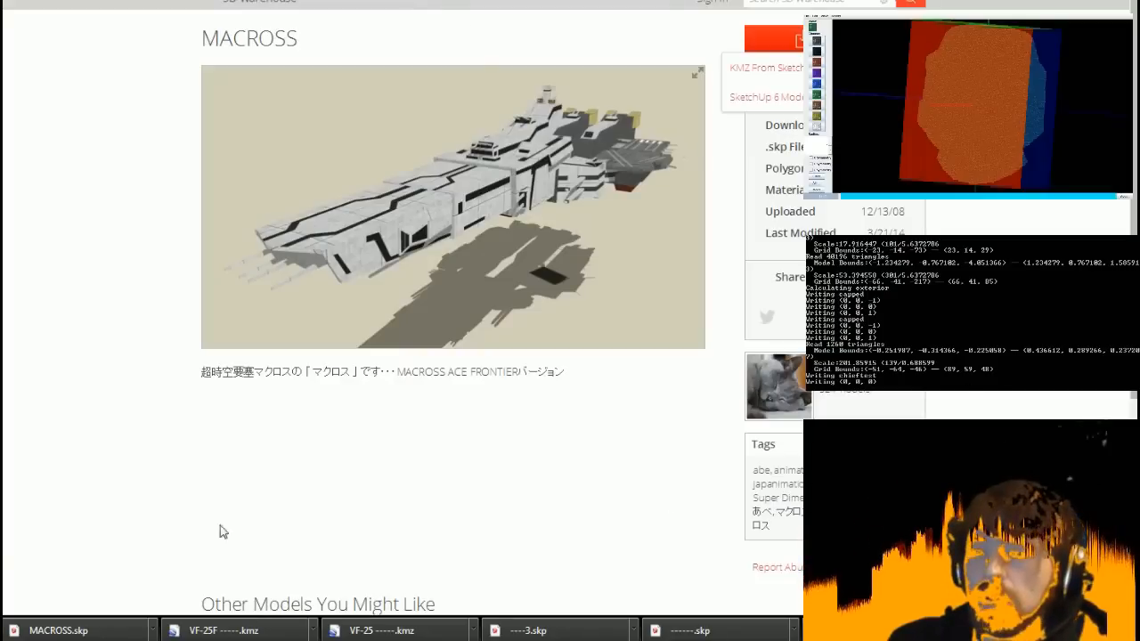
mouse_move(82, 24)
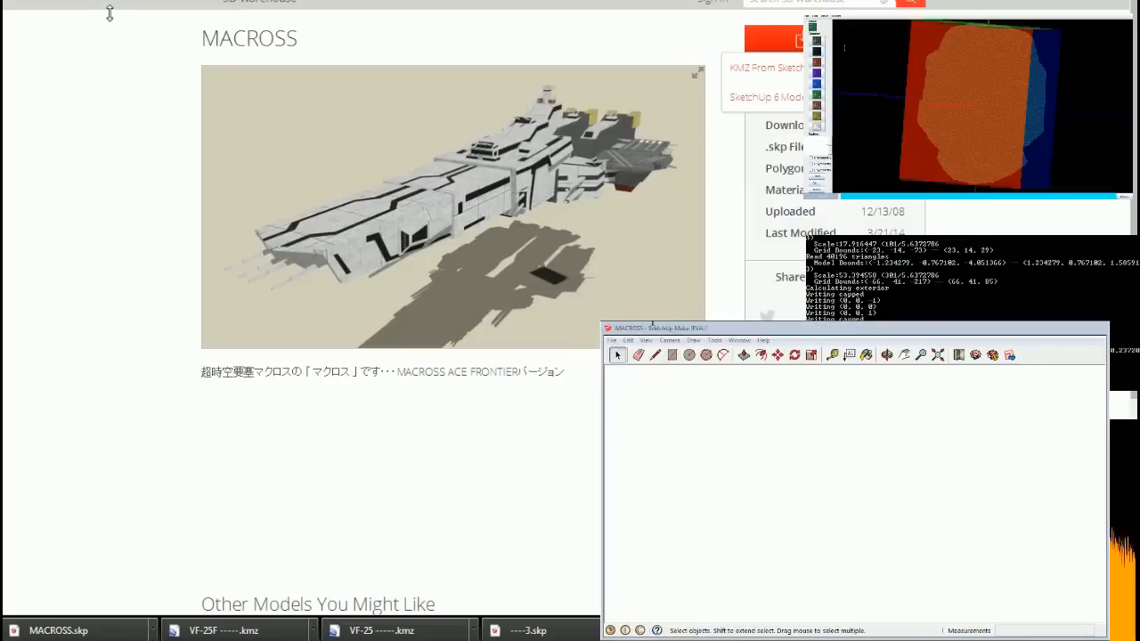
mouse_move(1091, 138)
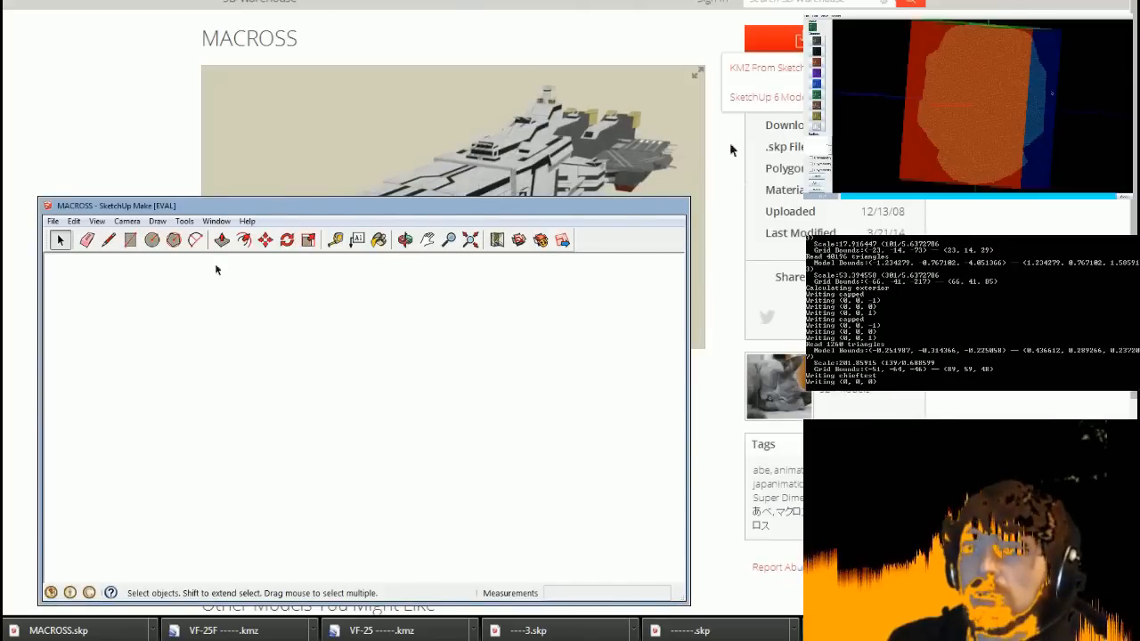
- Open the downloaded MACROSS.skp battleship in an enlarged SketchUp Make window
click(404, 240)
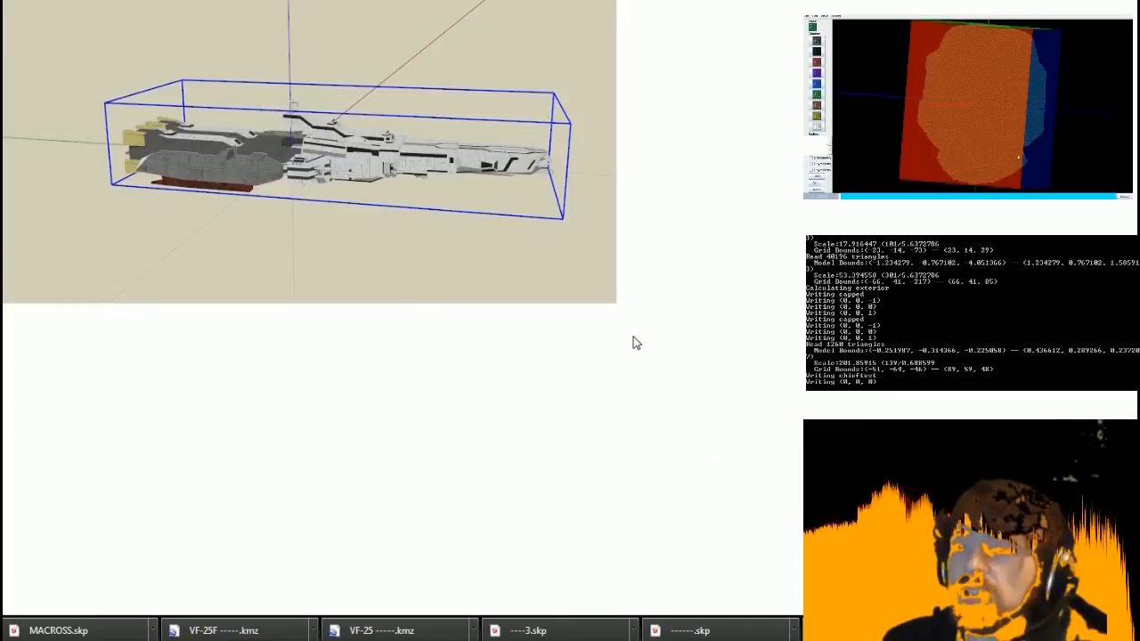
mouse_move(623, 336)
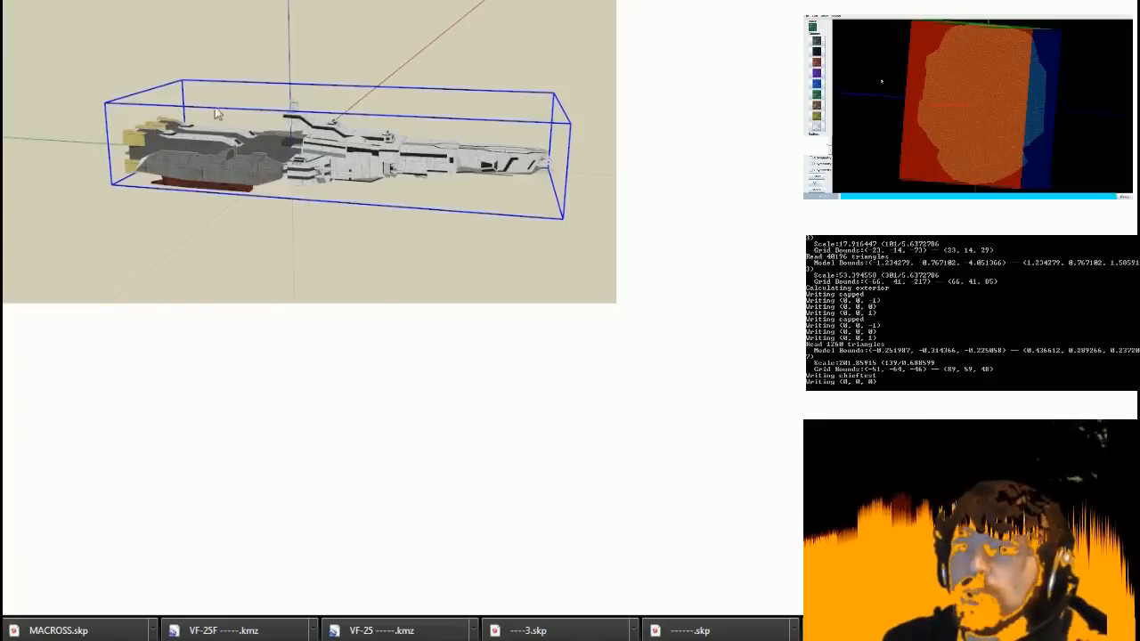
mouse_move(701, 403)
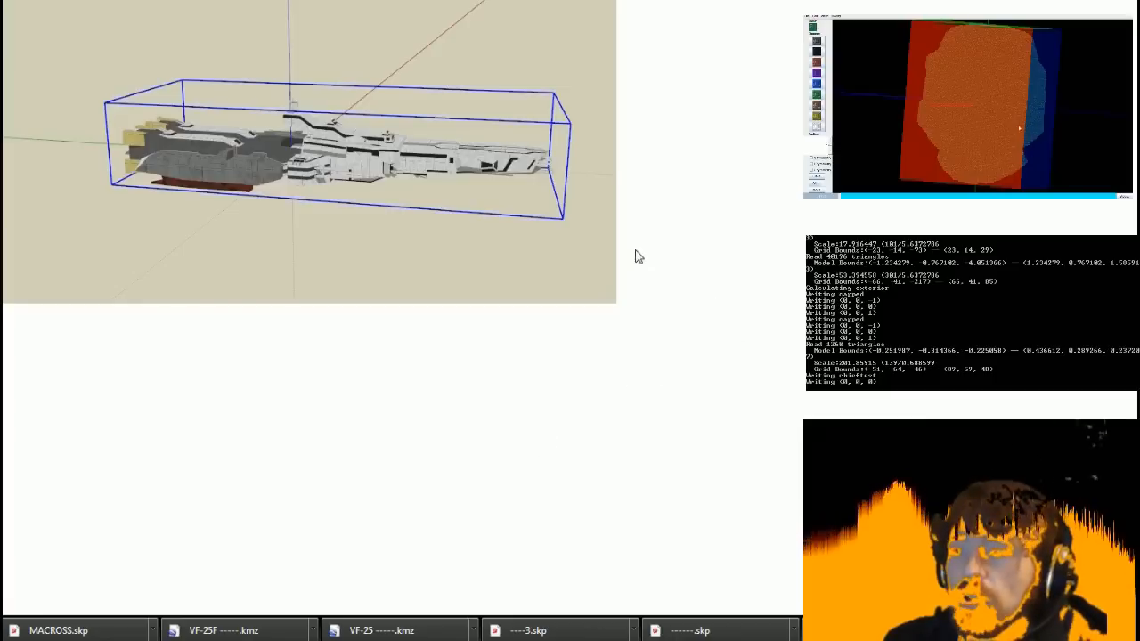
mouse_move(670, 348)
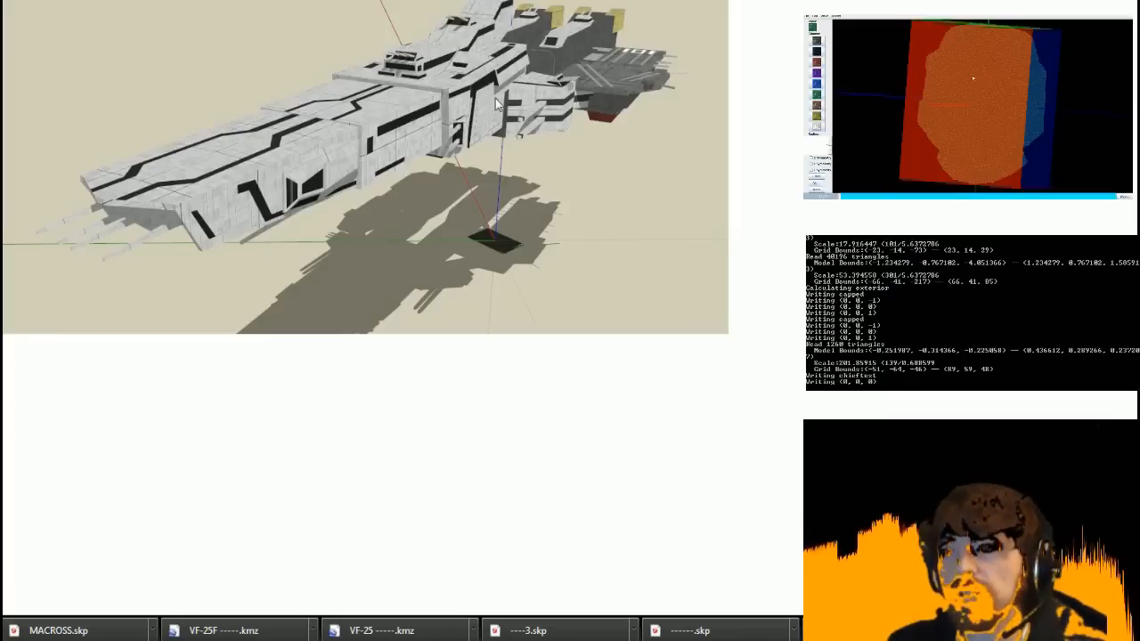
mouse_move(515, 52)
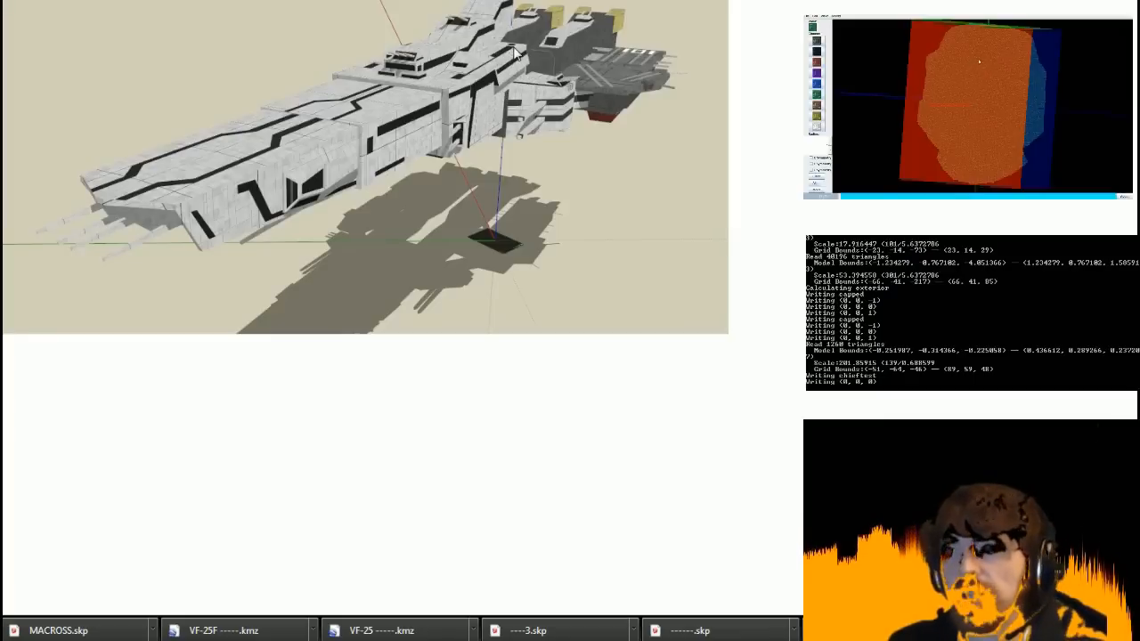
mouse_move(524, 71)
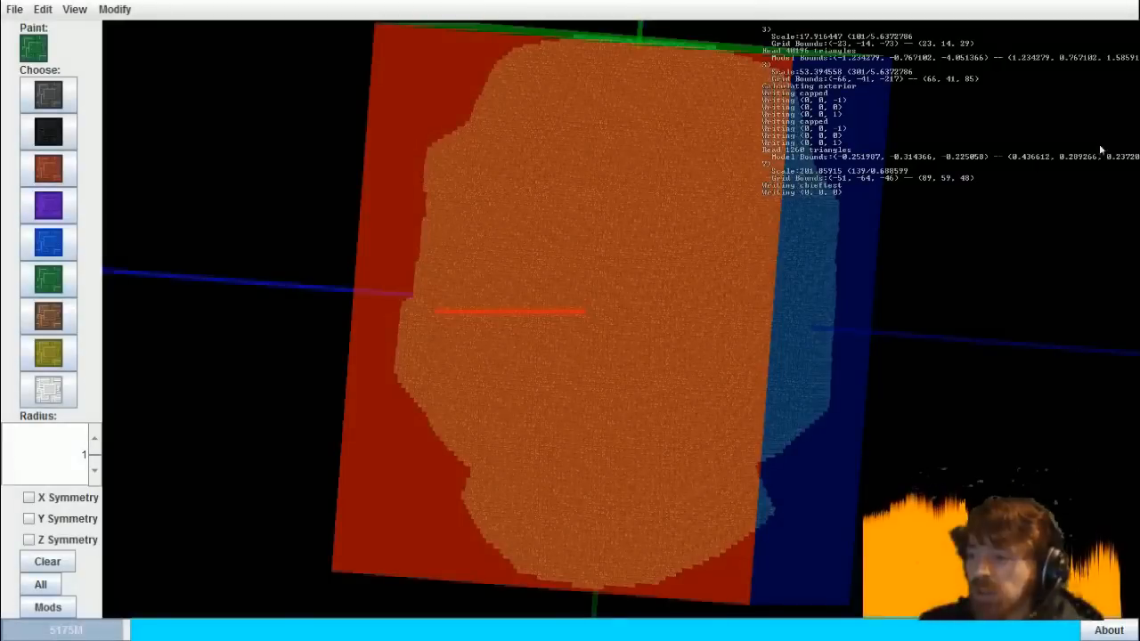
mouse_move(559, 431)
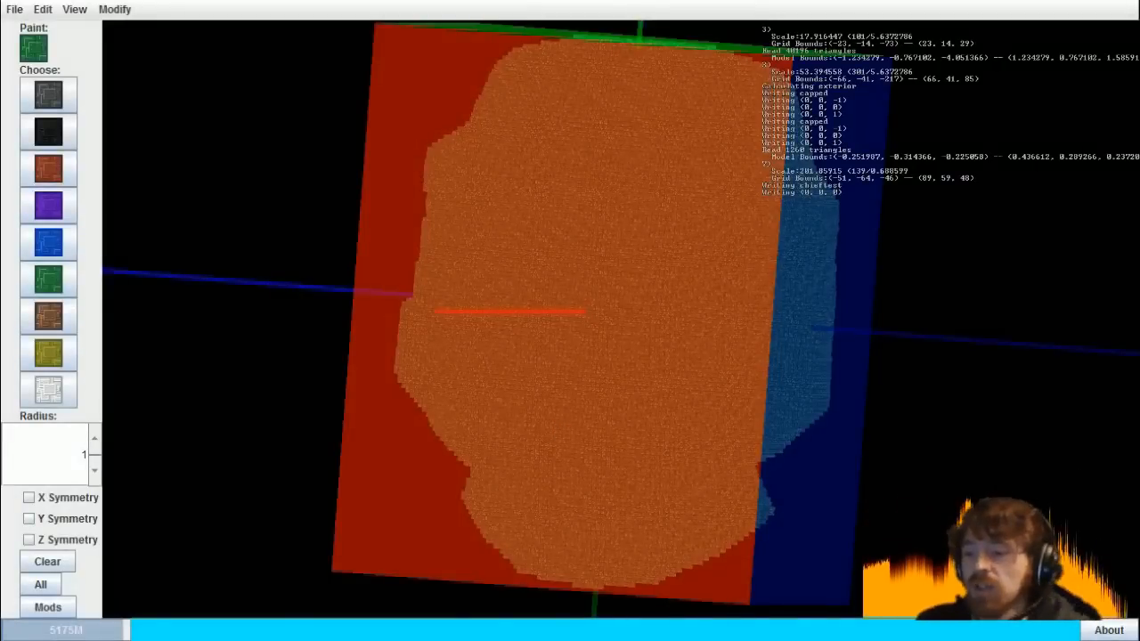
- Import the exported ship model through File > Import > OBJ
click(14, 9)
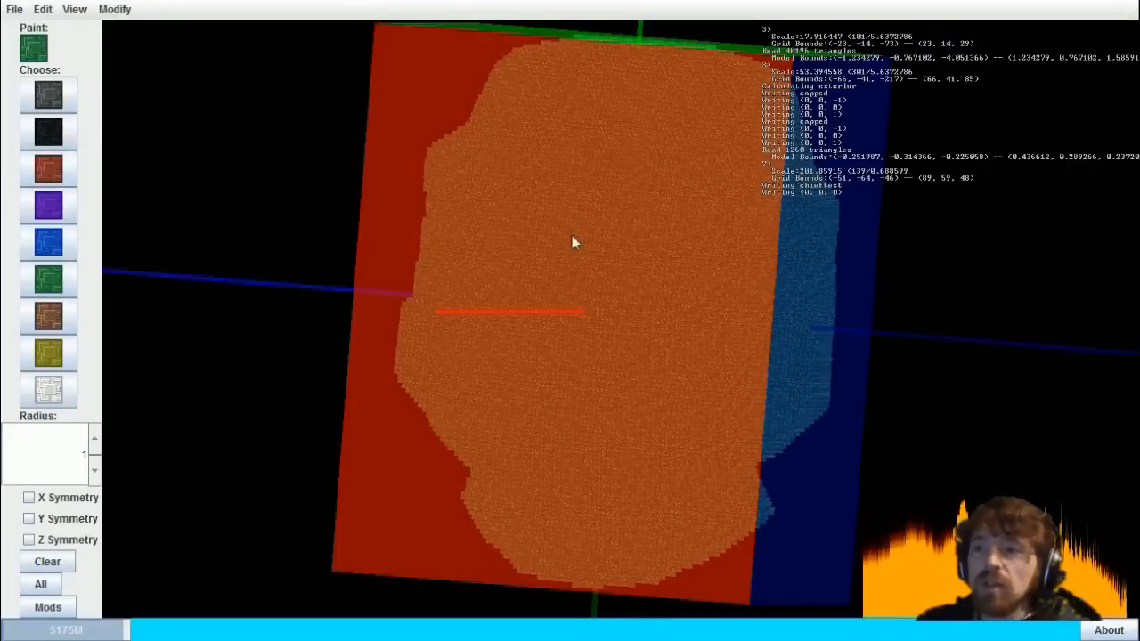
mouse_move(704, 354)
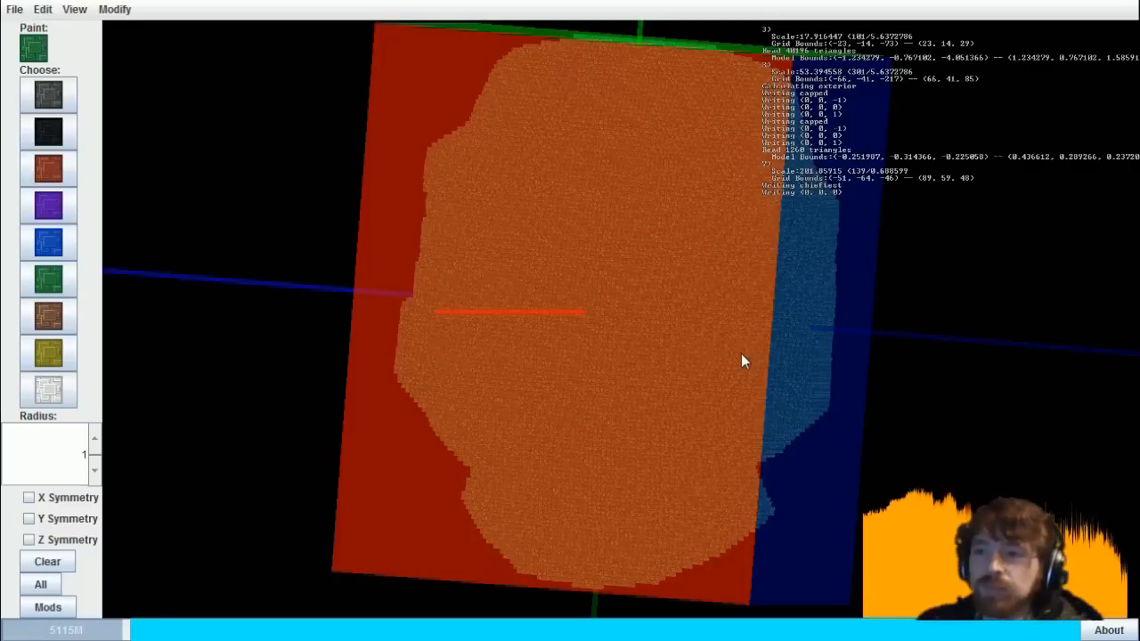
mouse_move(694, 368)
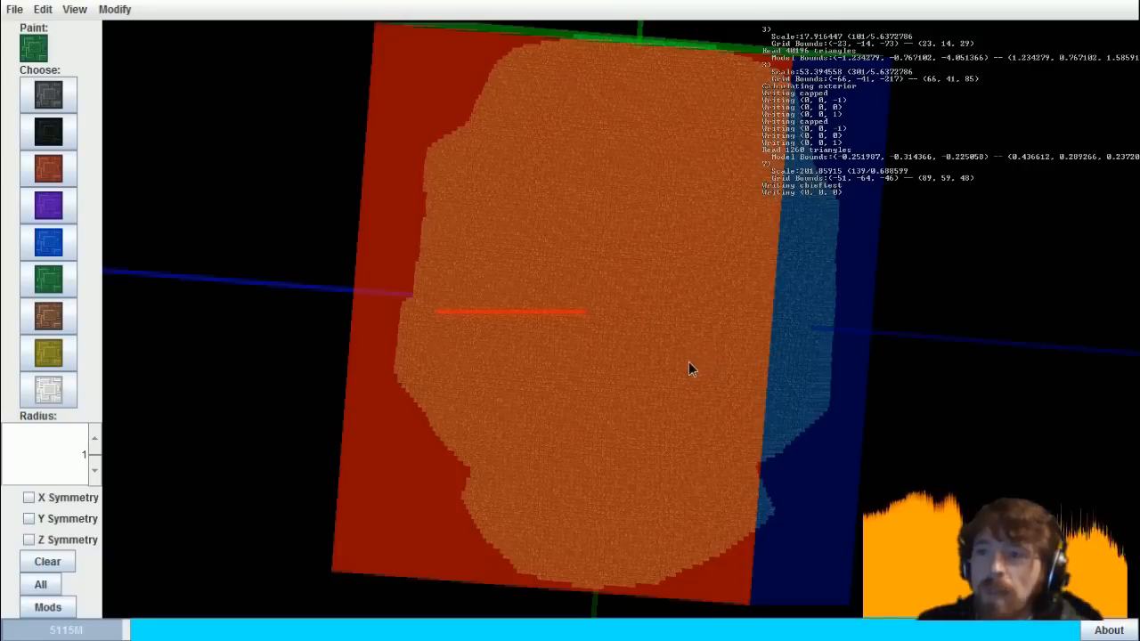
mouse_move(655, 372)
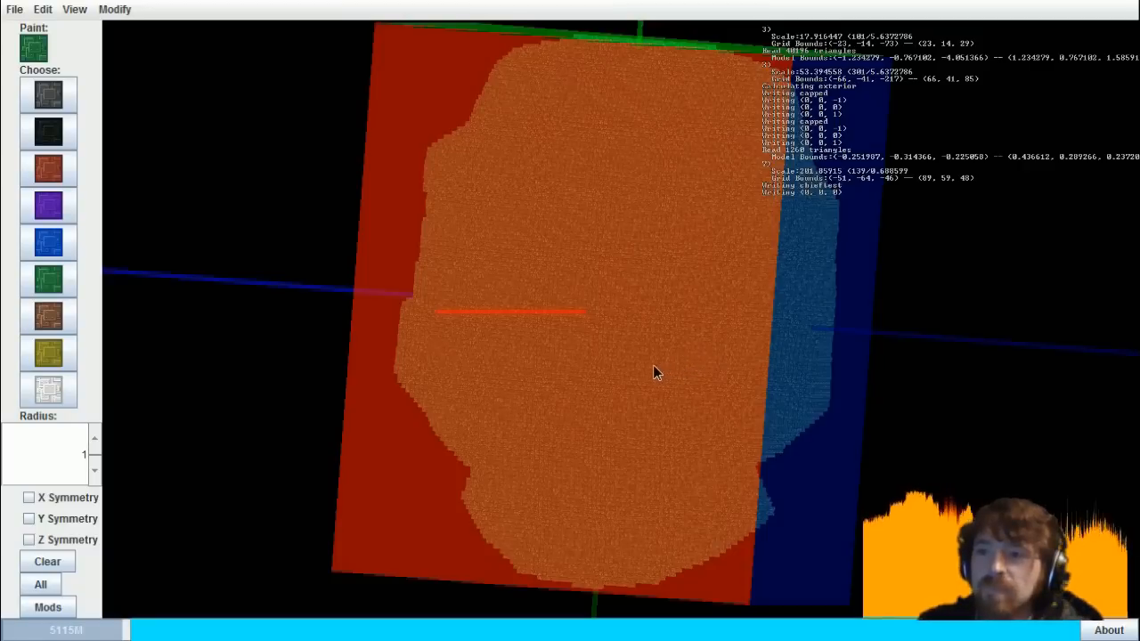
mouse_move(625, 378)
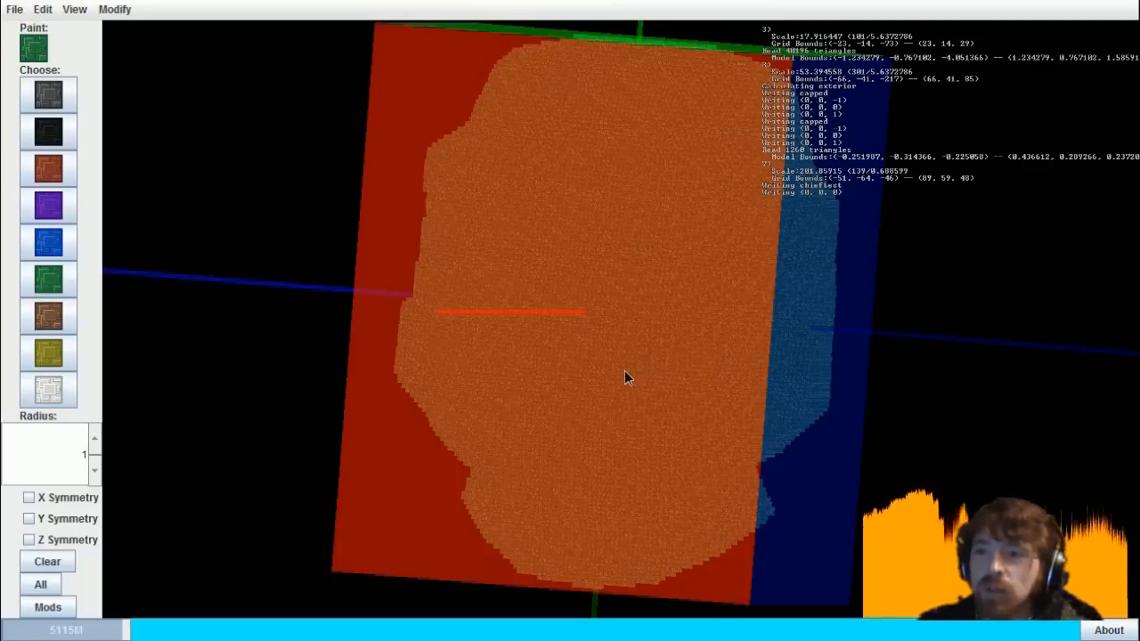
mouse_move(677, 454)
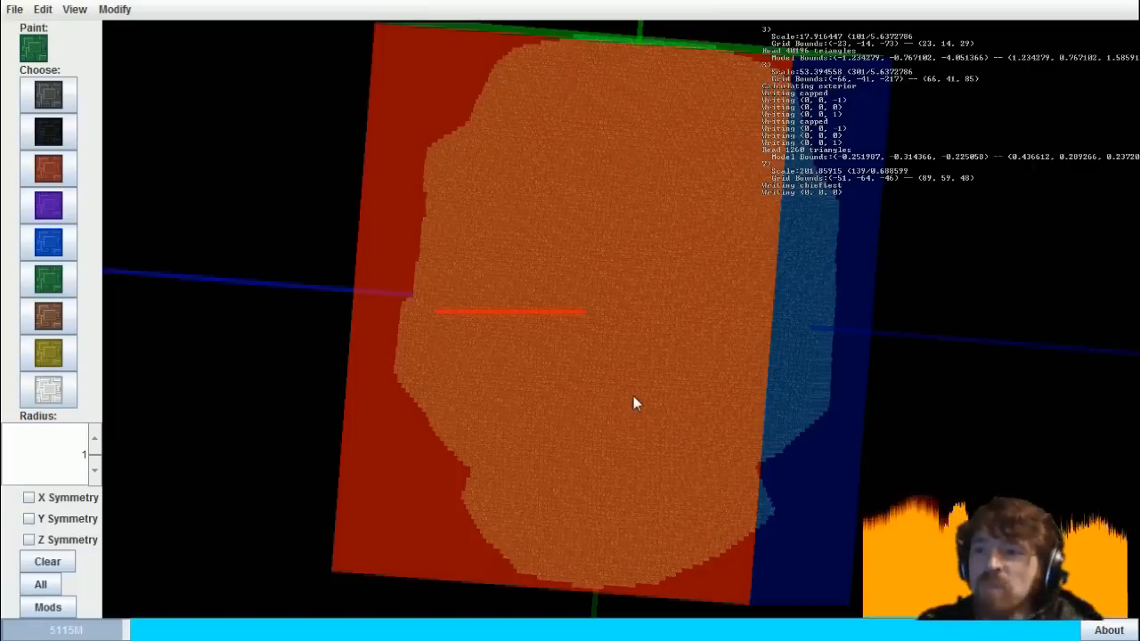
mouse_move(637, 397)
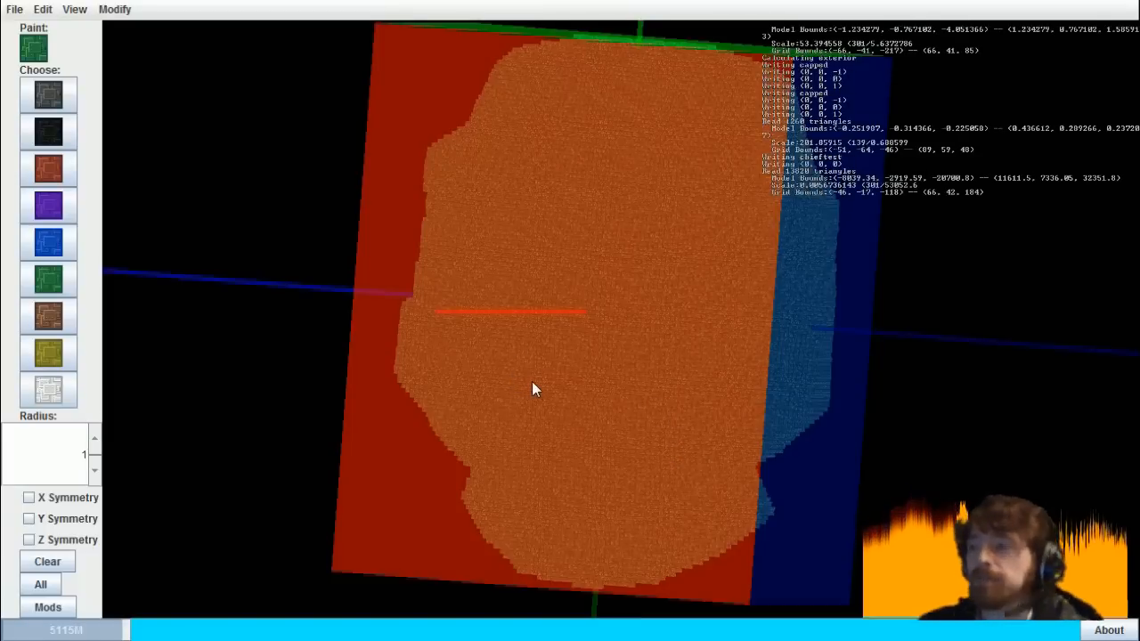
- Remove the old red-and-blue block using the Edit menu's selection and delete commands
click(42, 9)
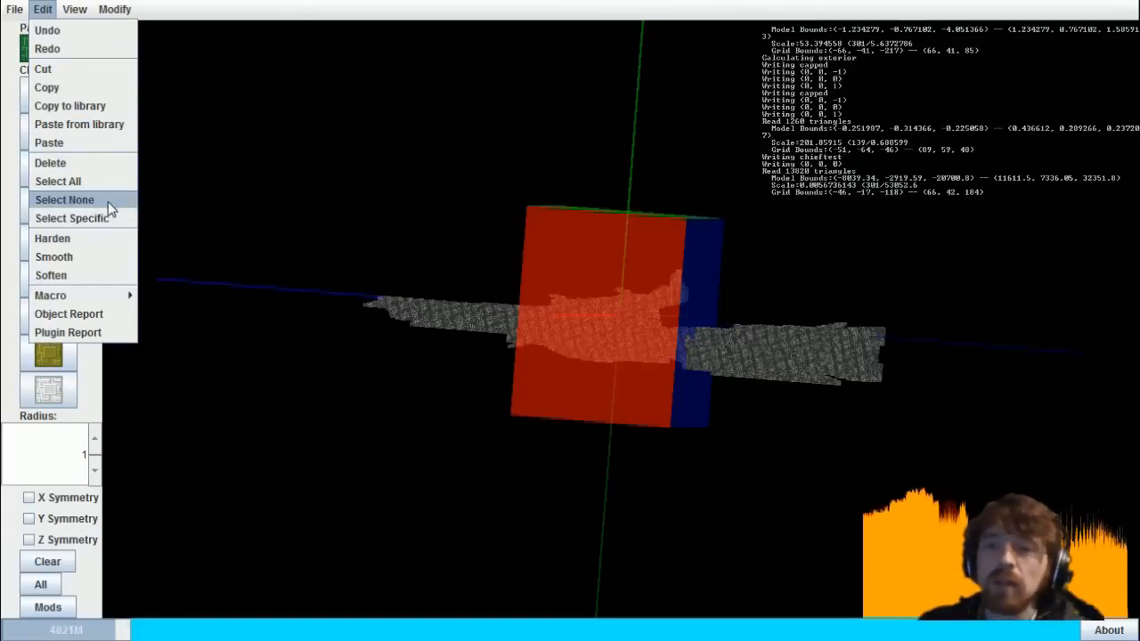
mouse_move(64, 199)
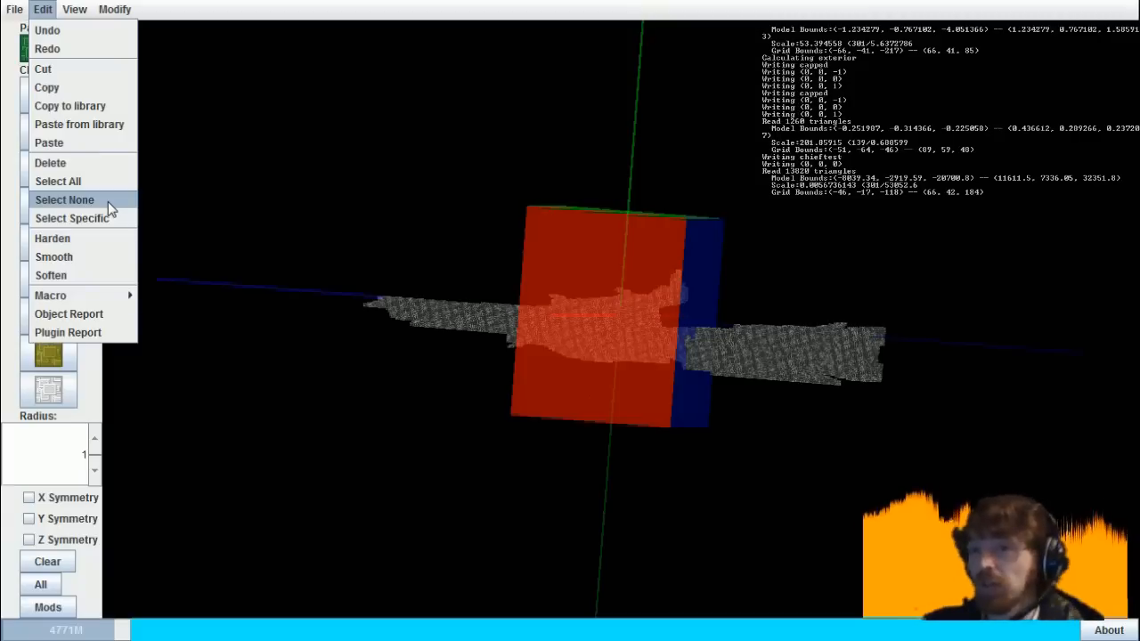
mouse_move(221, 216)
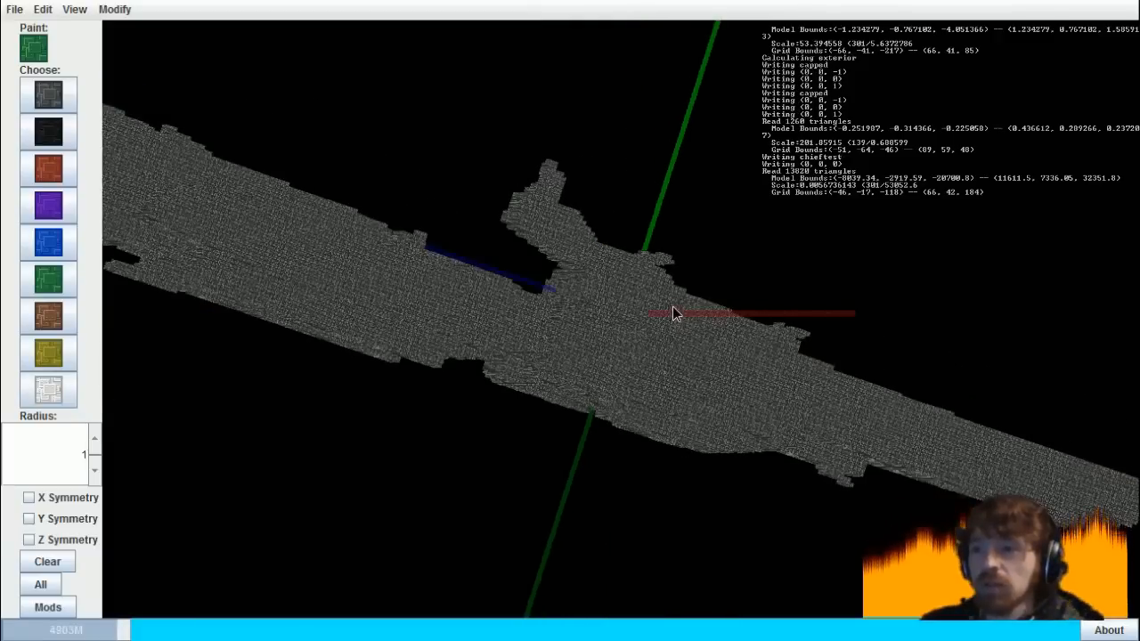
drag(672, 313, 686, 309)
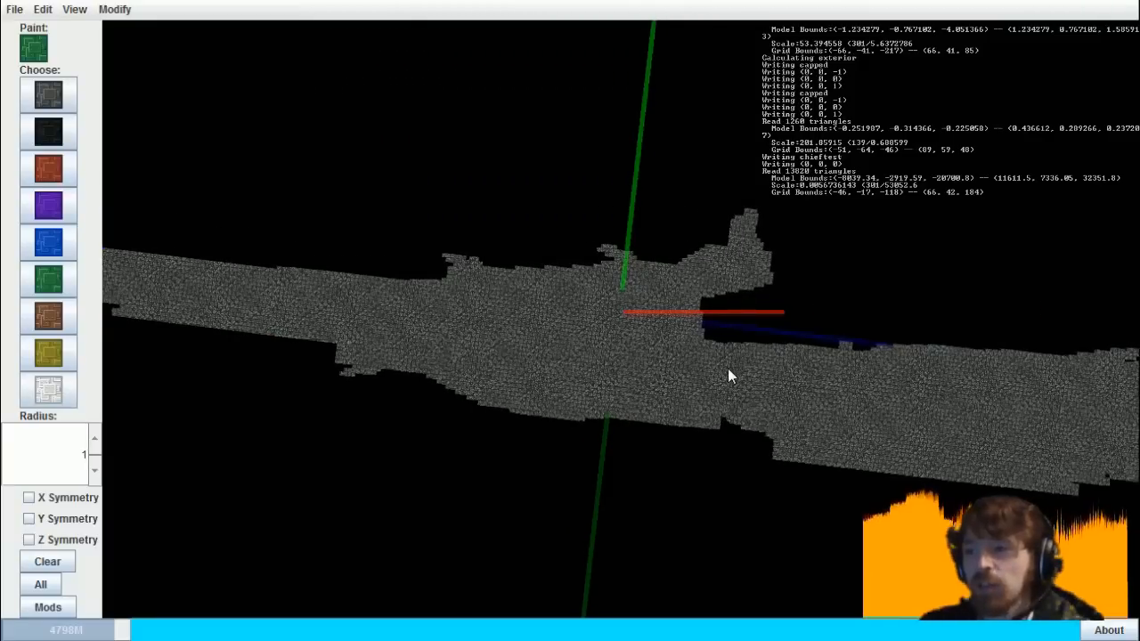
mouse_move(735, 383)
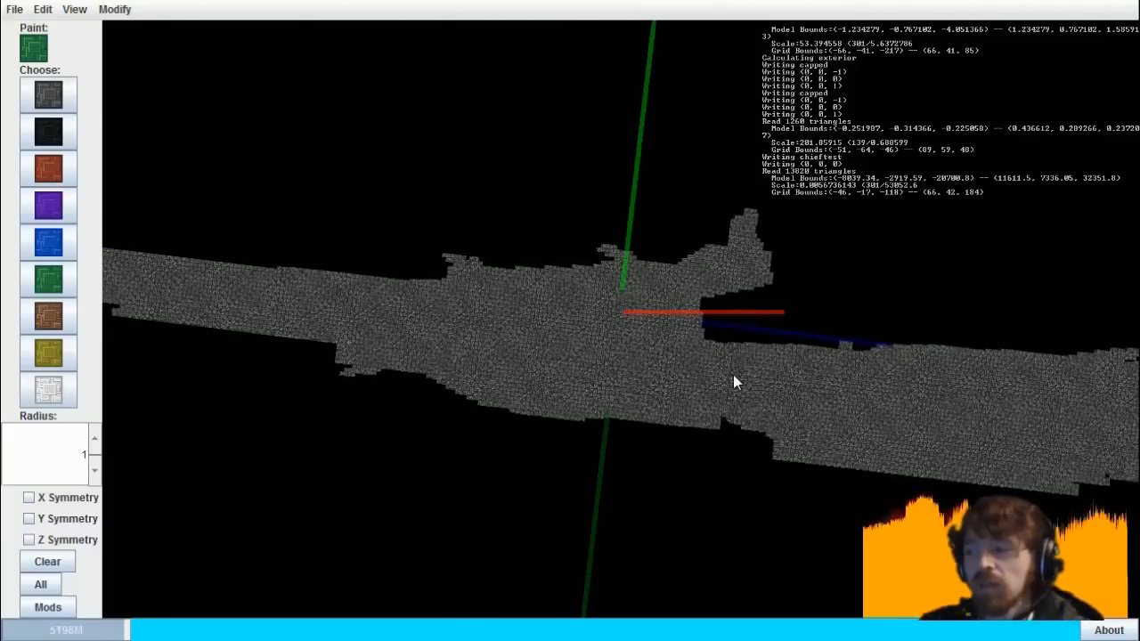
mouse_move(250, 185)
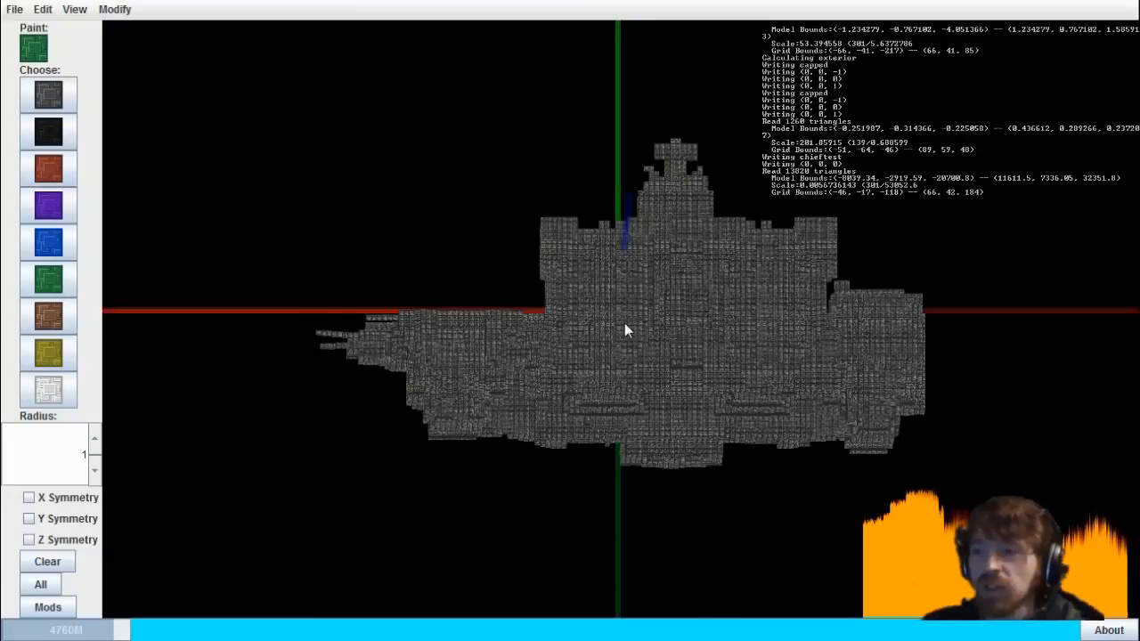
mouse_move(595, 329)
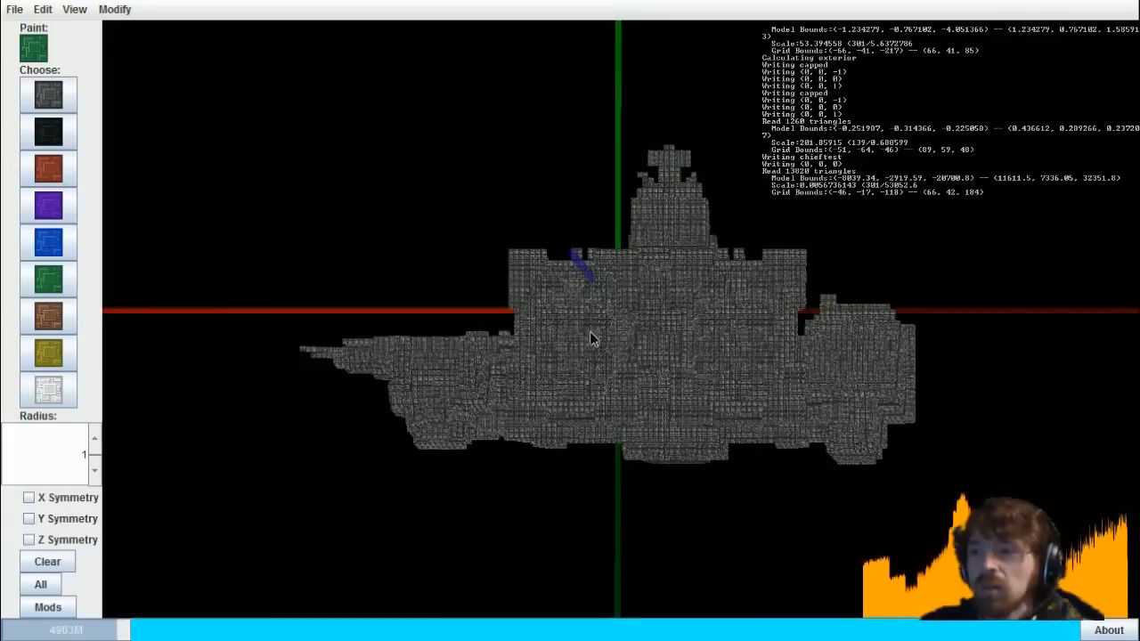
- Orbit the view around the voxel ship
drag(594, 337, 632, 331)
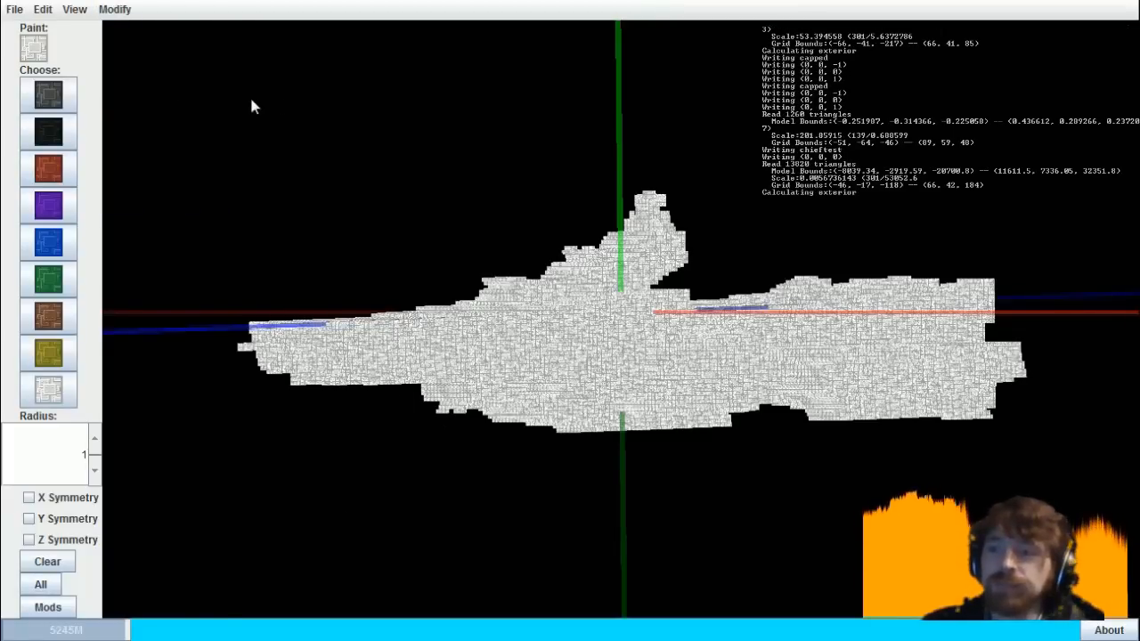
- Save the blueprint 'macross-plus-301' and add a core at (8, 8, 8)
click(42, 9)
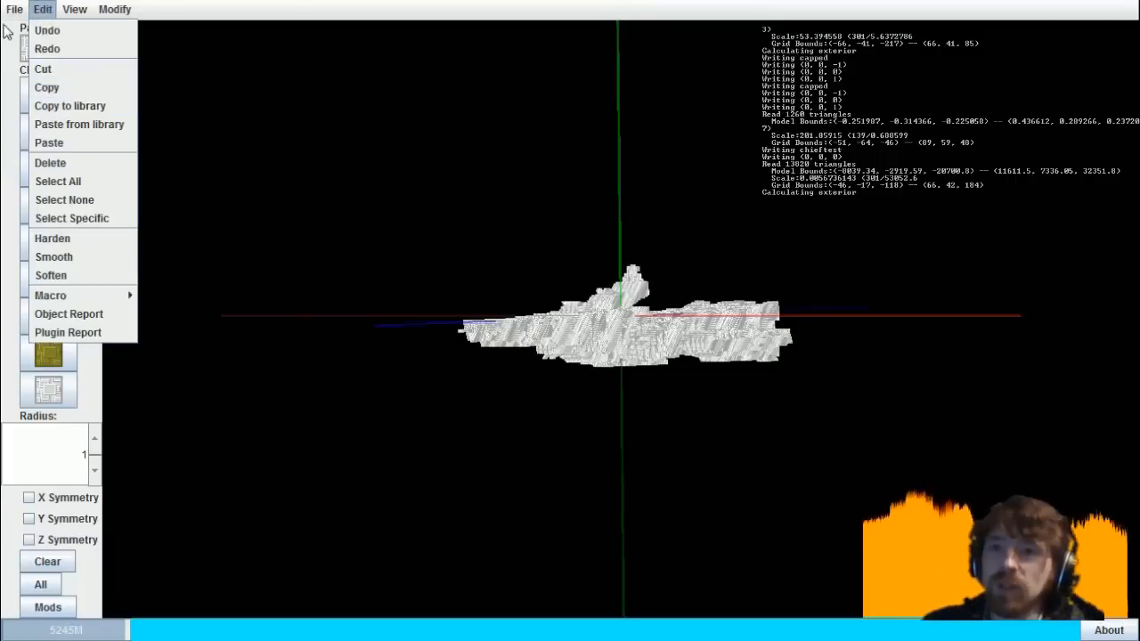
click(14, 9)
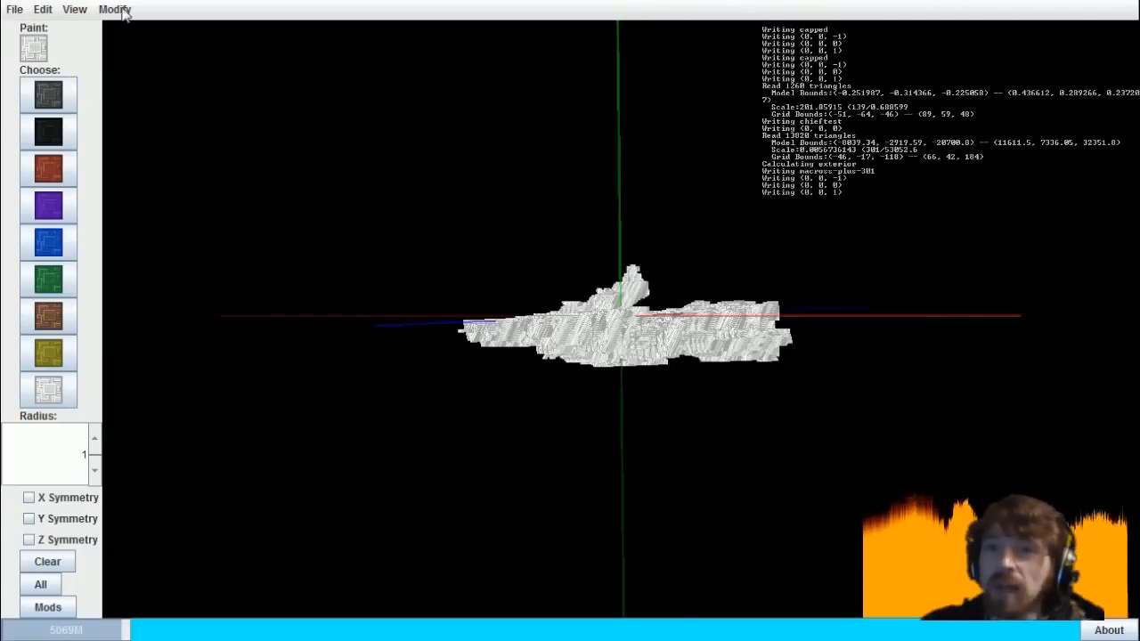
click(114, 9)
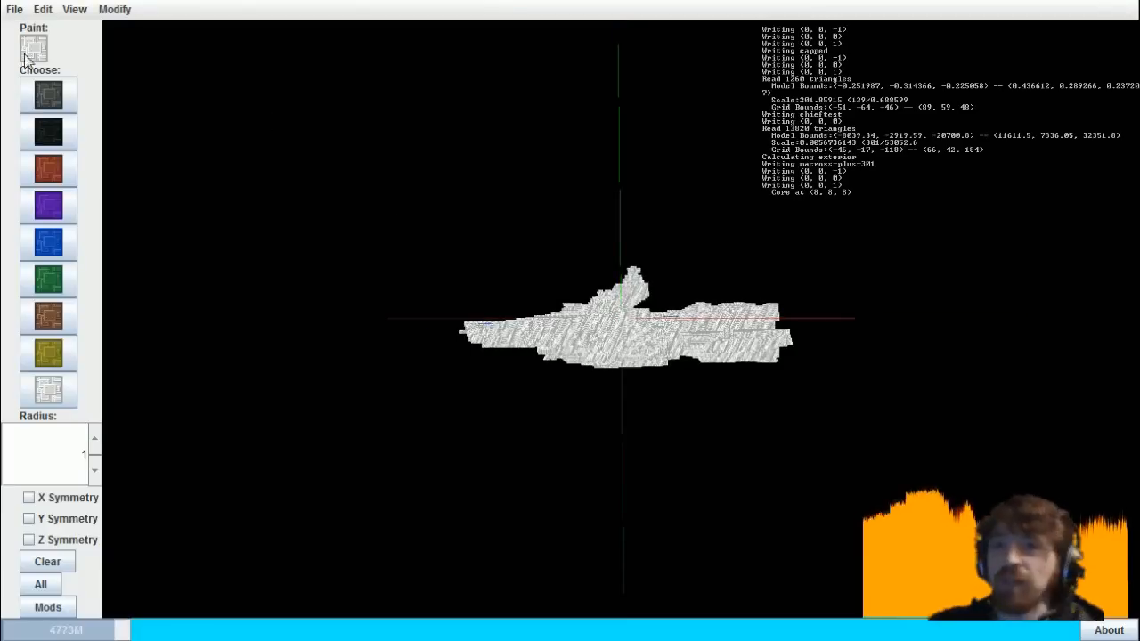
- Write the ship out as blueprint 'macross-plus-901' from the File menu
click(14, 9)
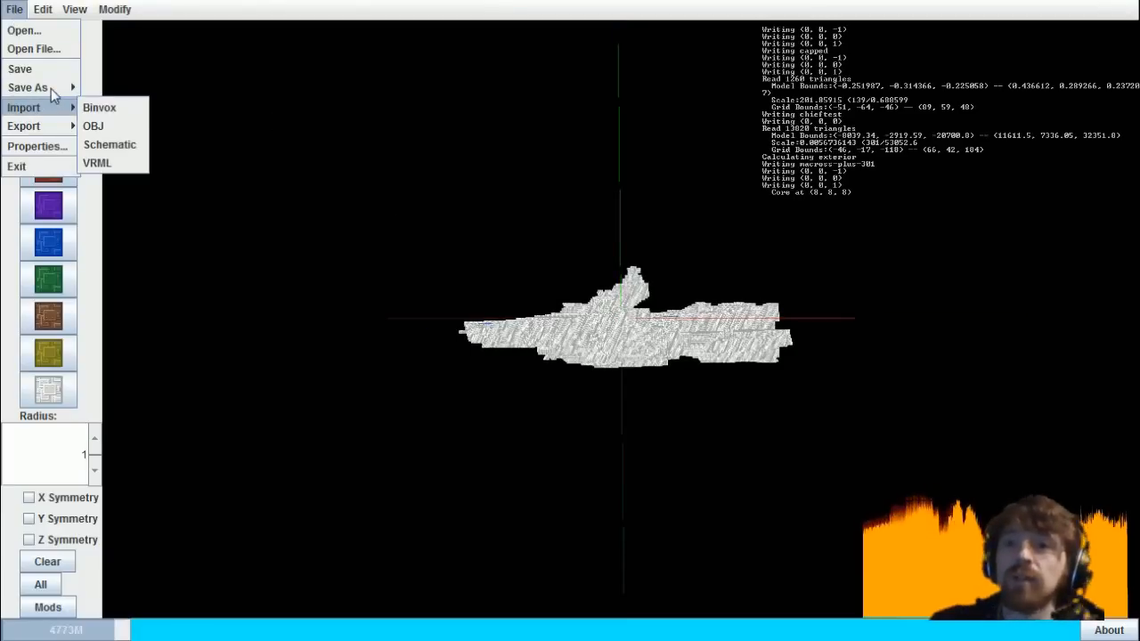
mouse_move(29, 86)
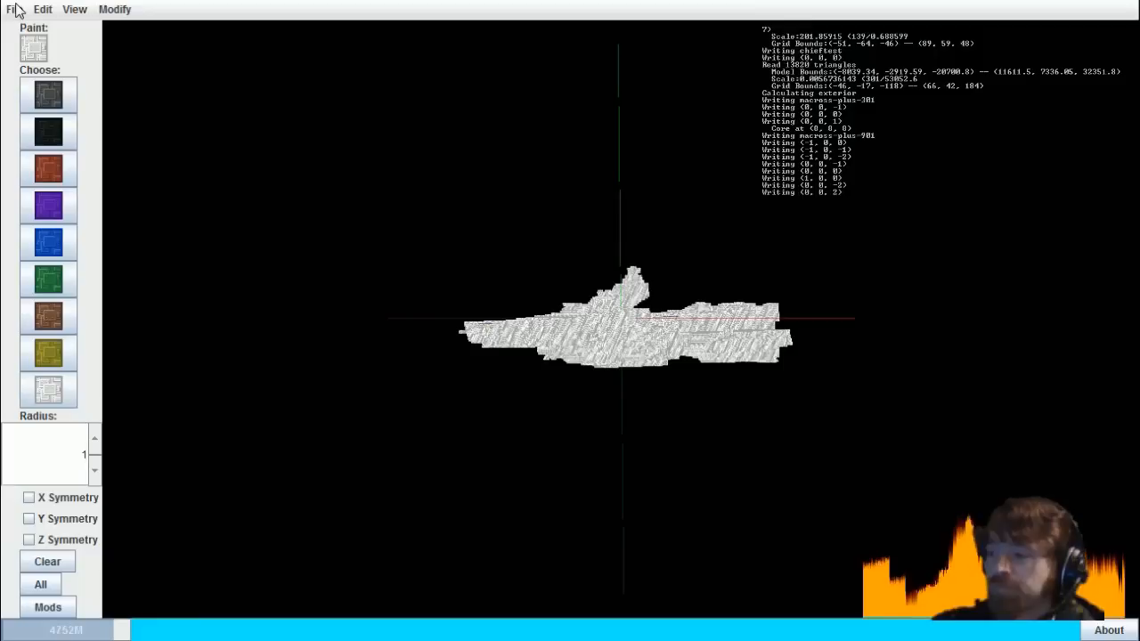
click(14, 9)
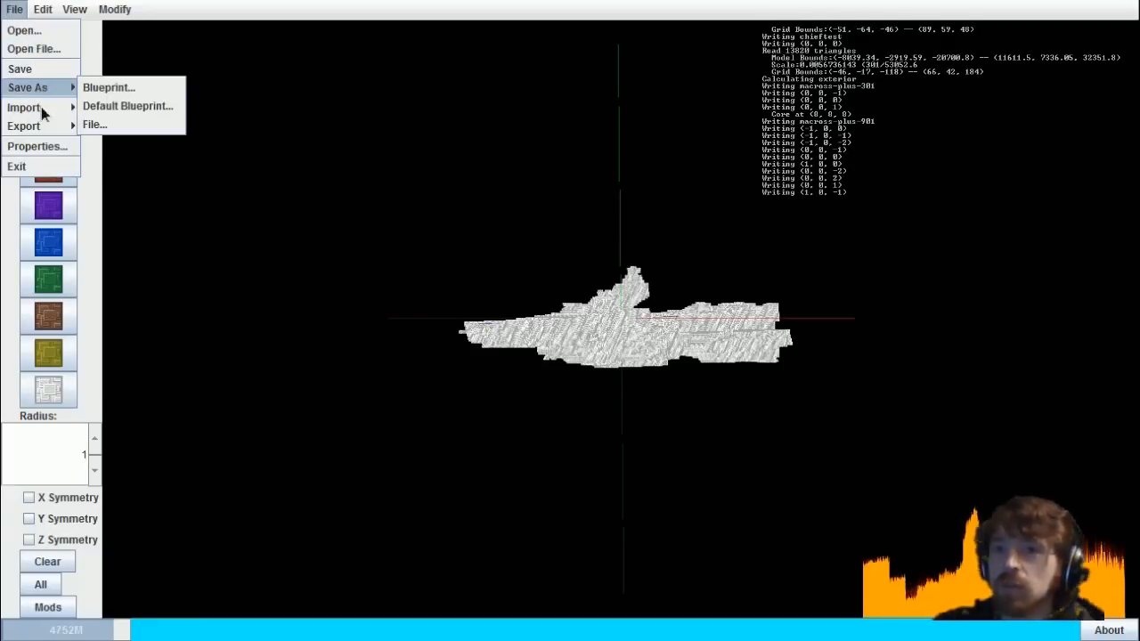
mouse_move(24, 107)
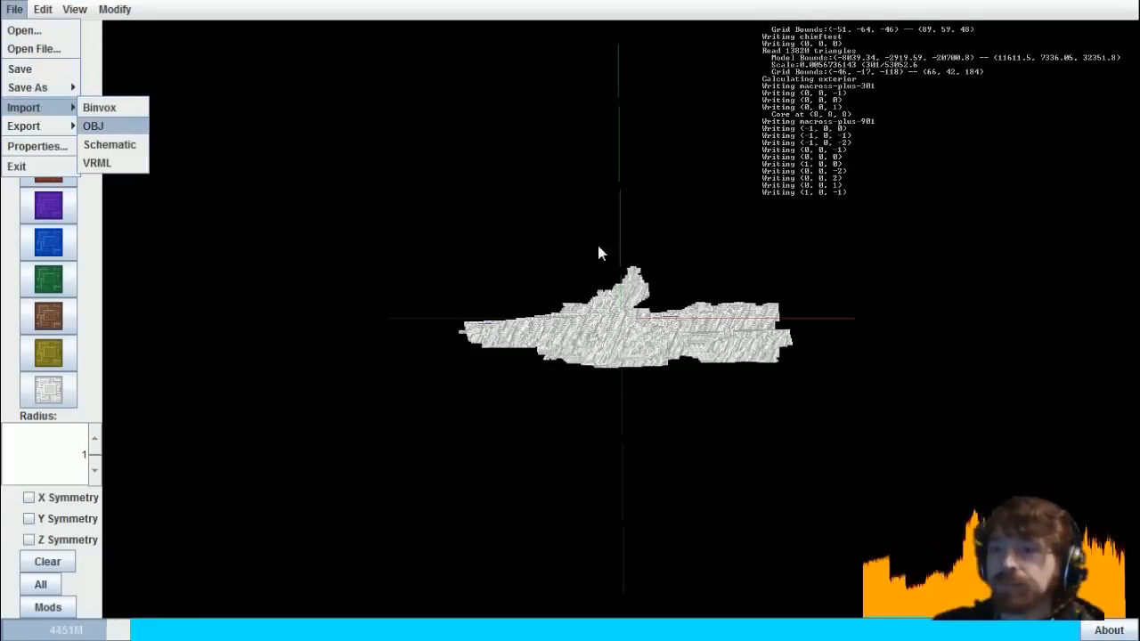